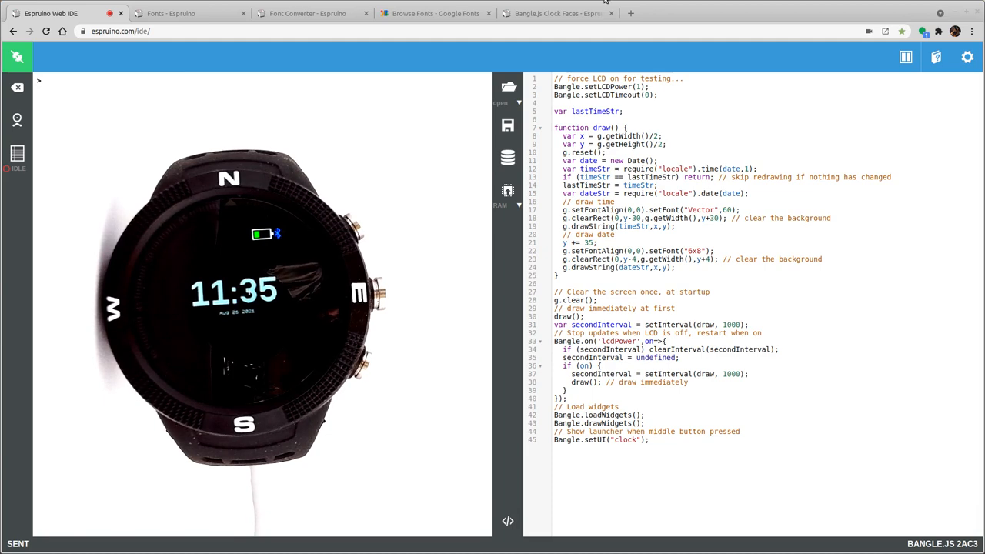
Step: Skim the Bangle.js Clock Faces tutorial, then browse the Espruino Fonts page's font list
click(556, 13)
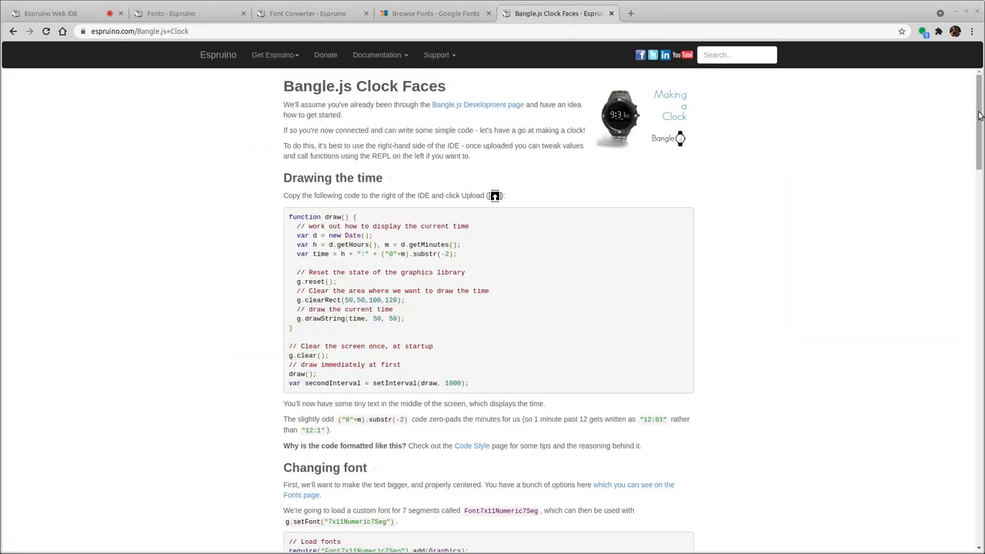
scroll(down, 3)
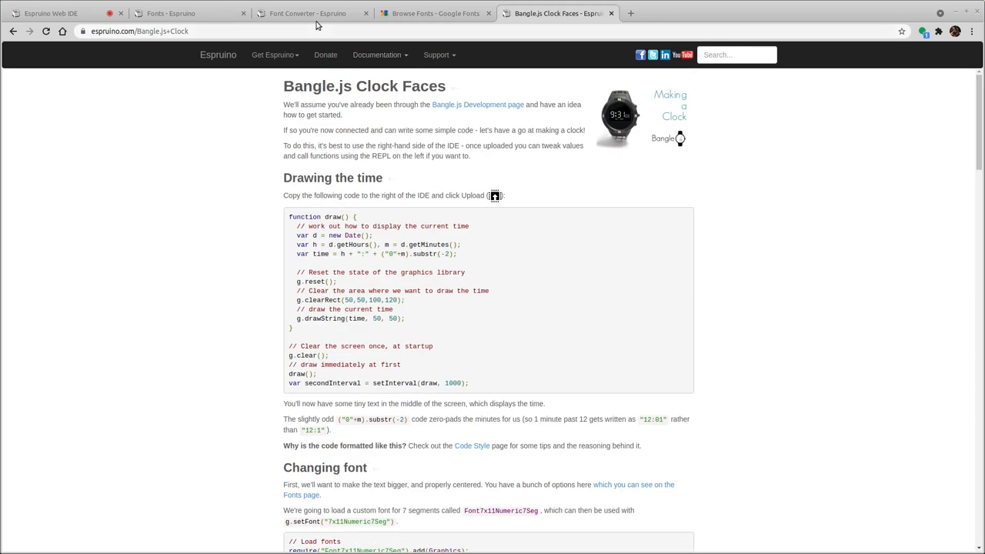
click(189, 13)
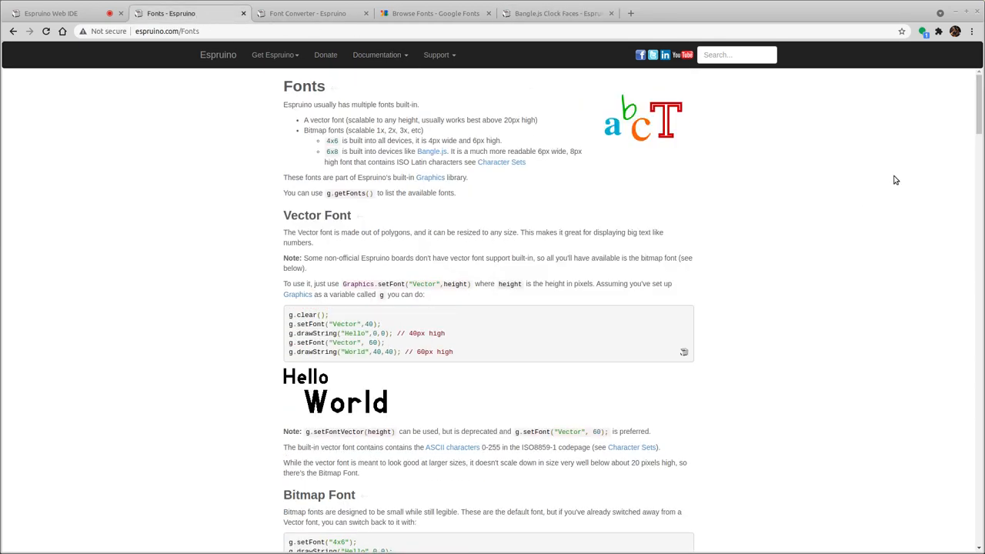
scroll(down, 3)
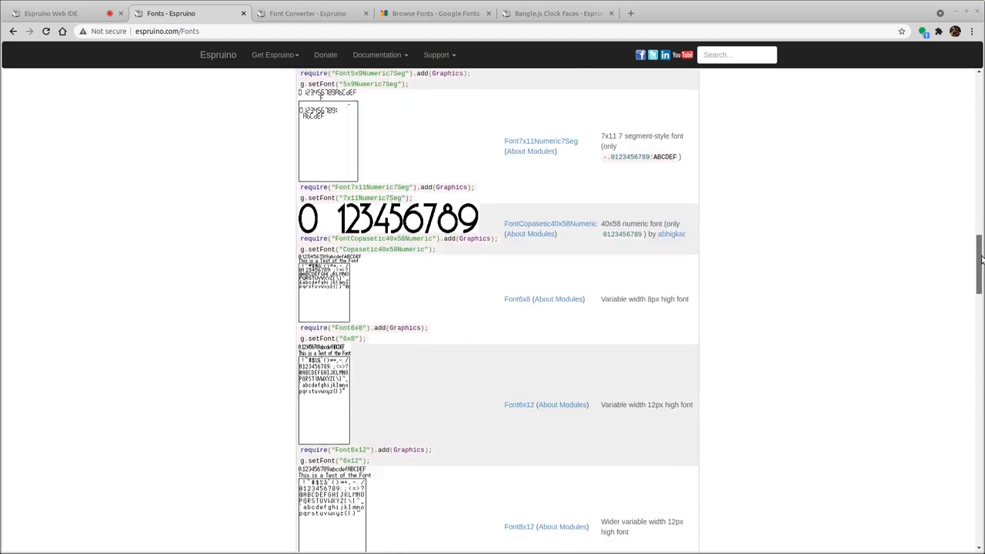
scroll(up, 3)
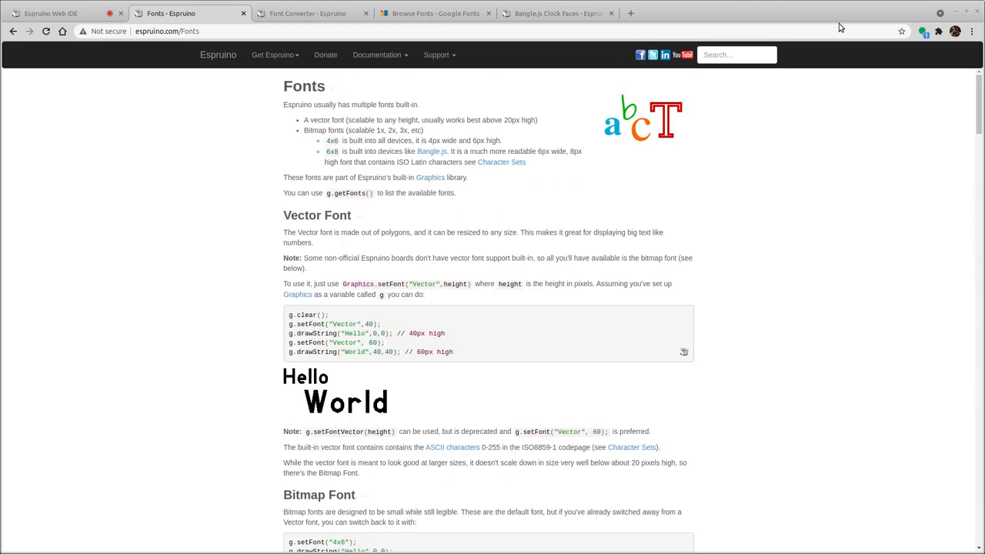
Step: Return to the Web IDE and review draw() using Vector 60 time and 6x8 date fonts
click(50, 13)
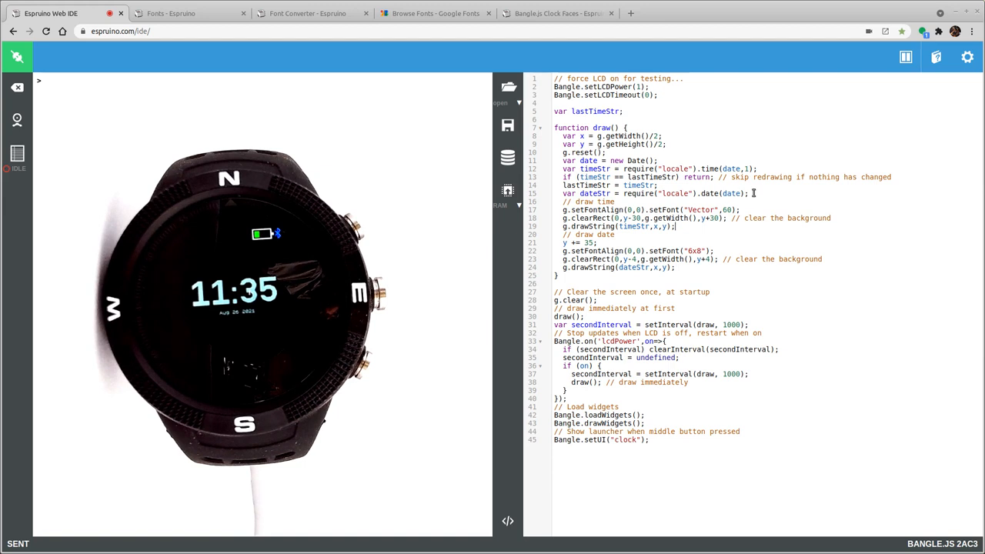
drag(584, 169, 750, 193)
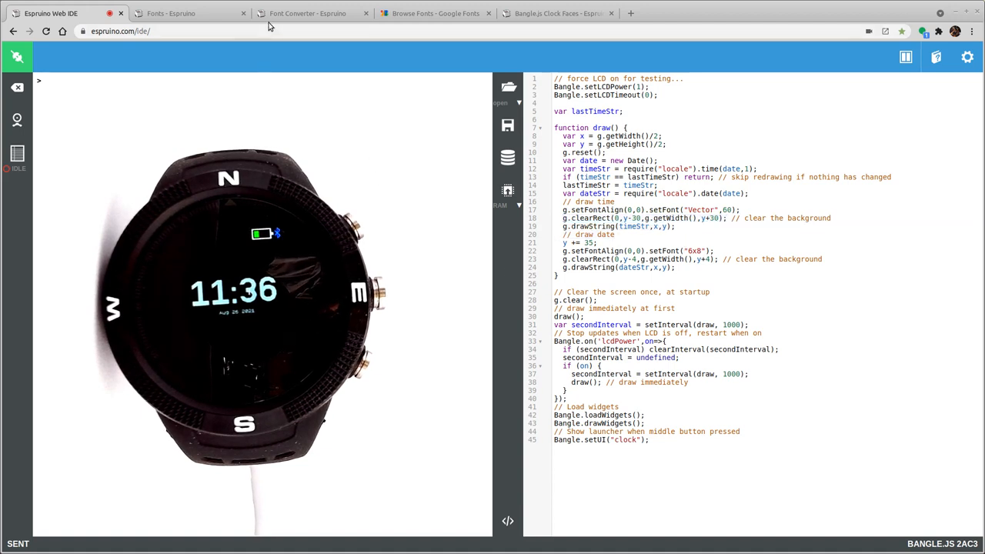
Step: Switch to the Font Converter page showing the Open Sans Condensed size 16 example
click(307, 13)
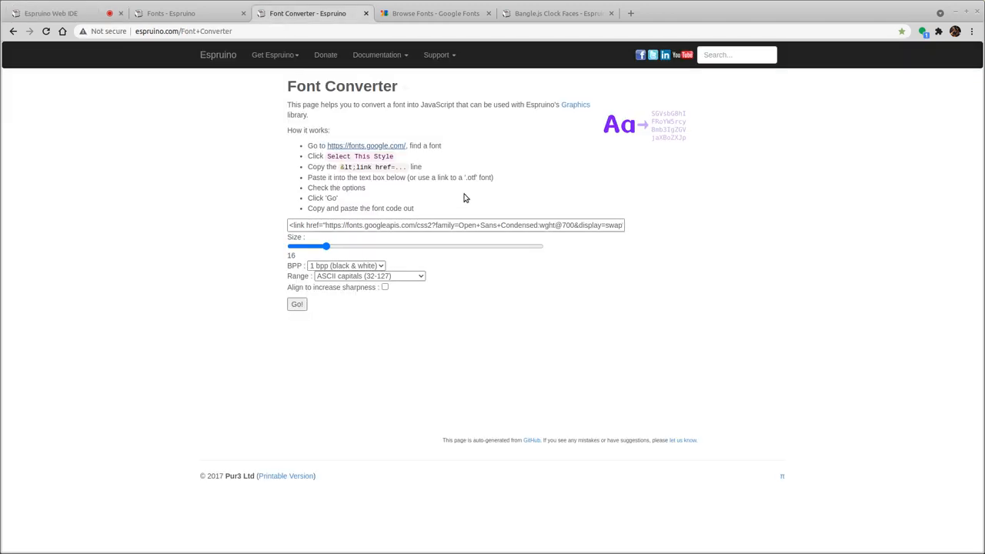
mouse_move(442, 267)
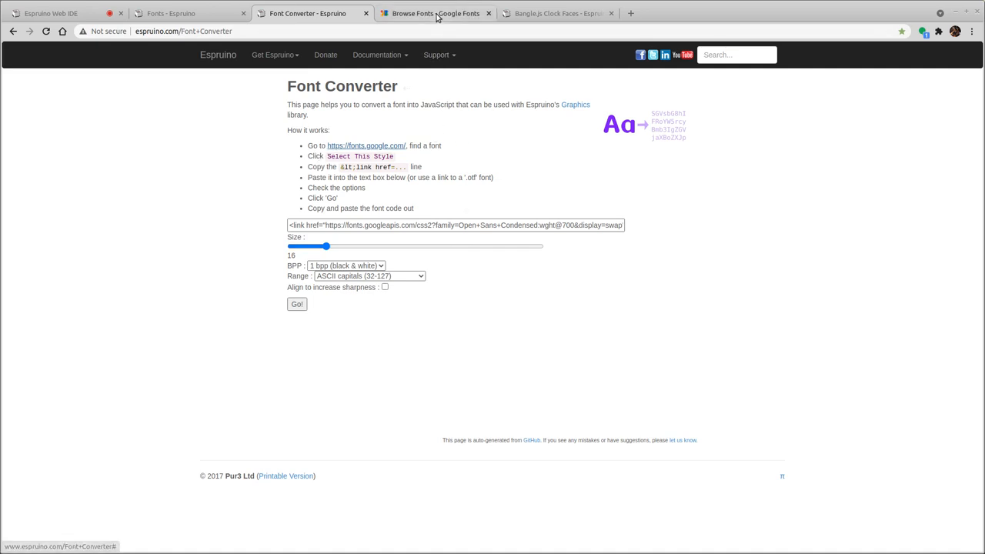
click(434, 13)
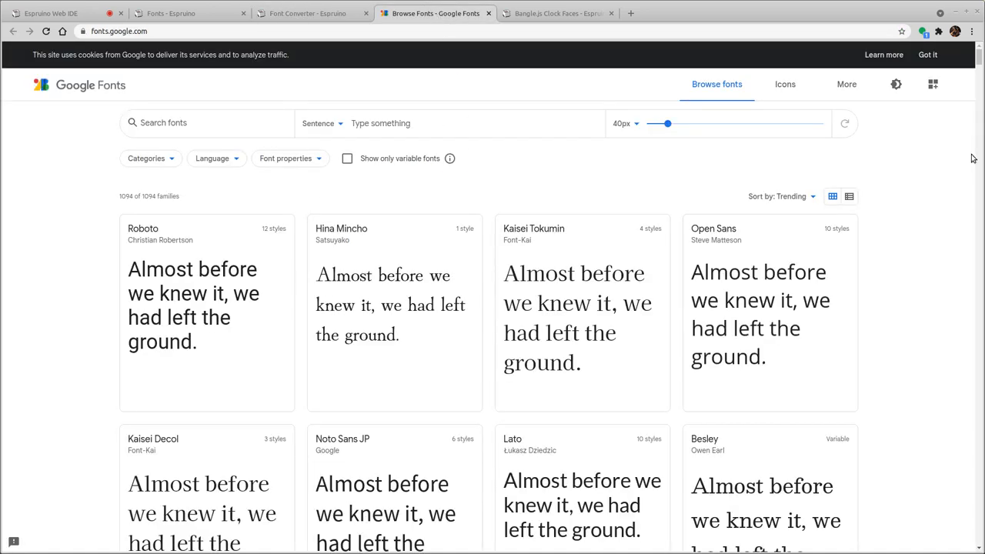
scroll(down, 3)
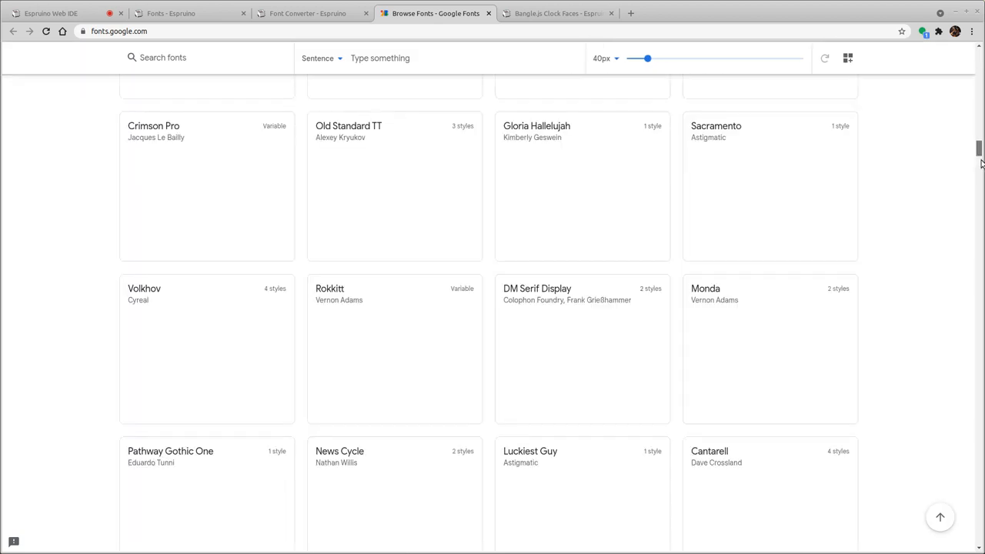
scroll(up, 3)
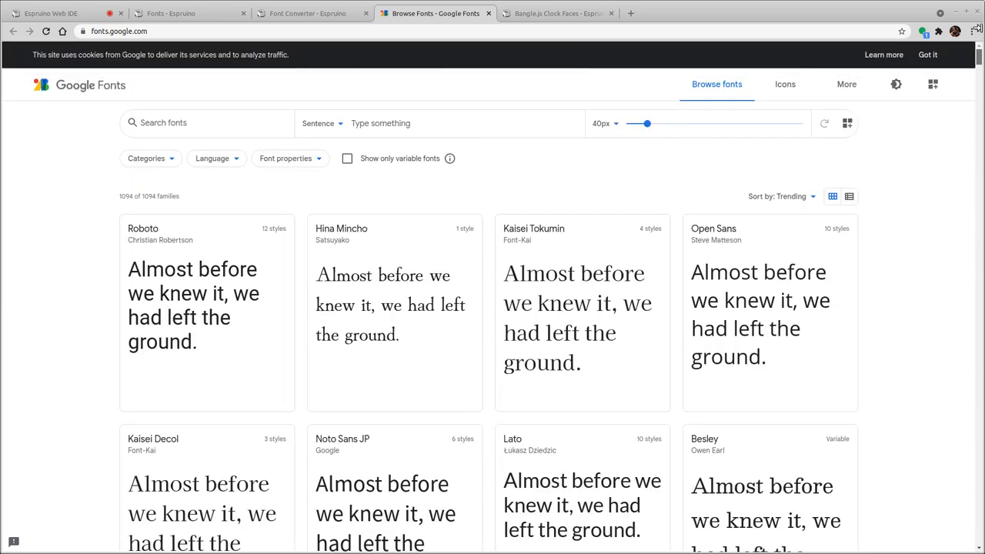
text(O)
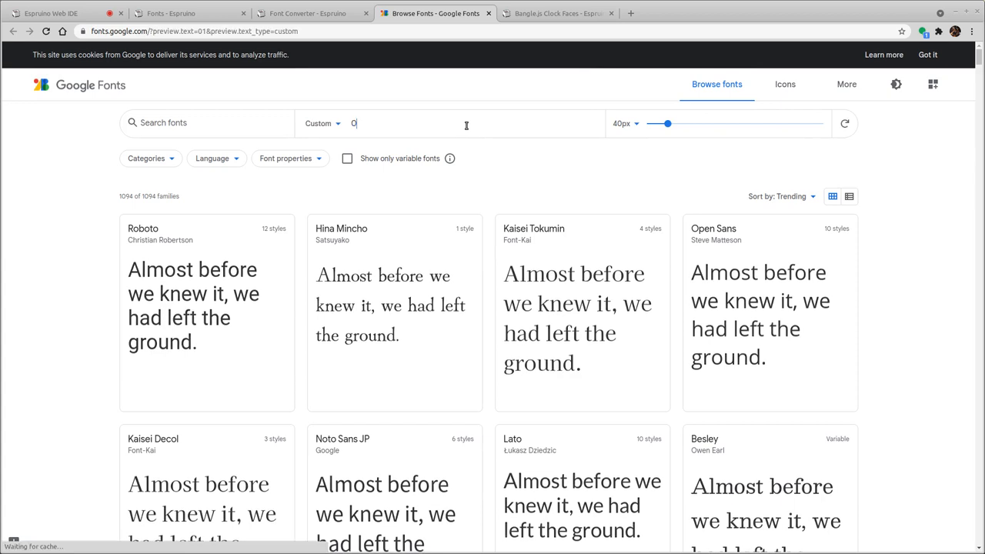
text(123456789:)
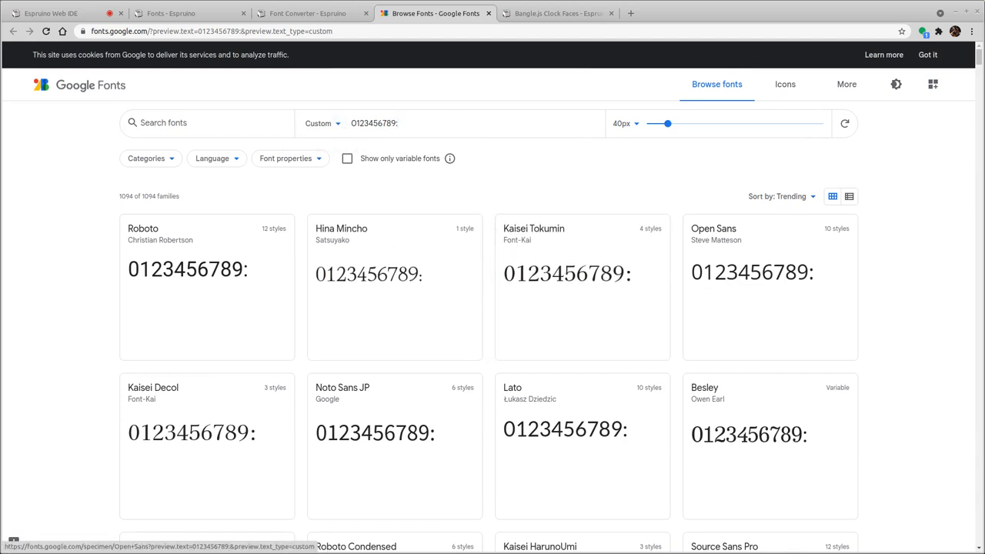
Step: Scroll through the font grid comparing how each family renders the digits
scroll(down, 3)
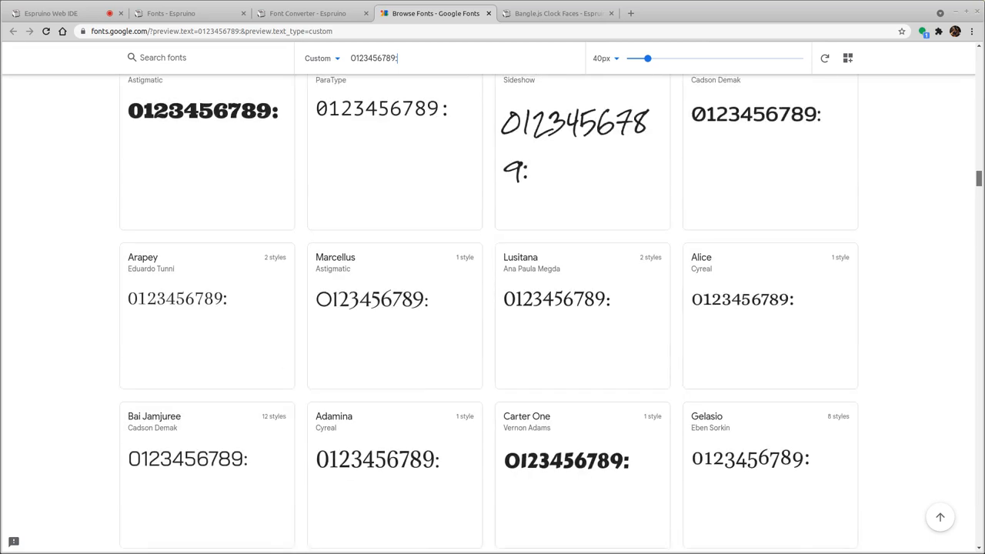
scroll(down, 3)
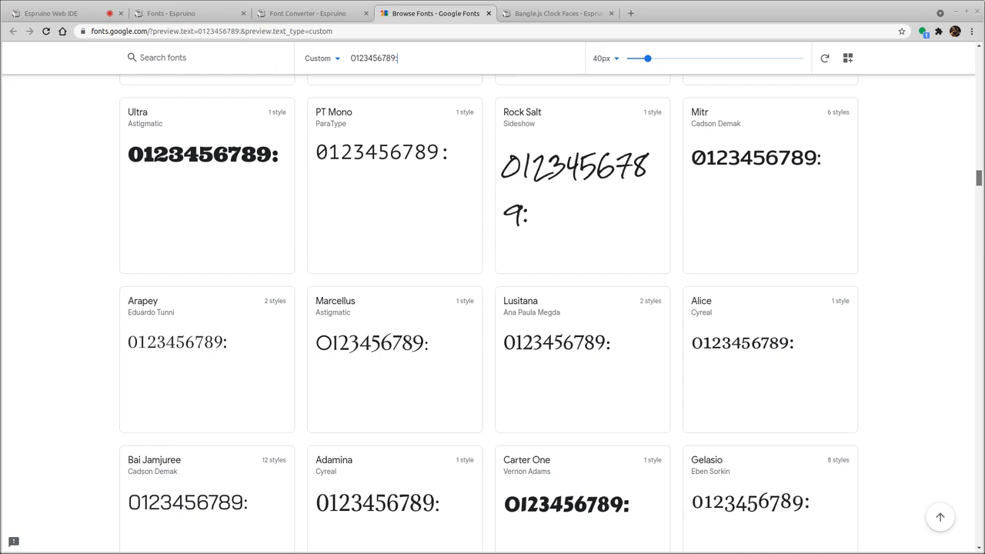
scroll(down, 3)
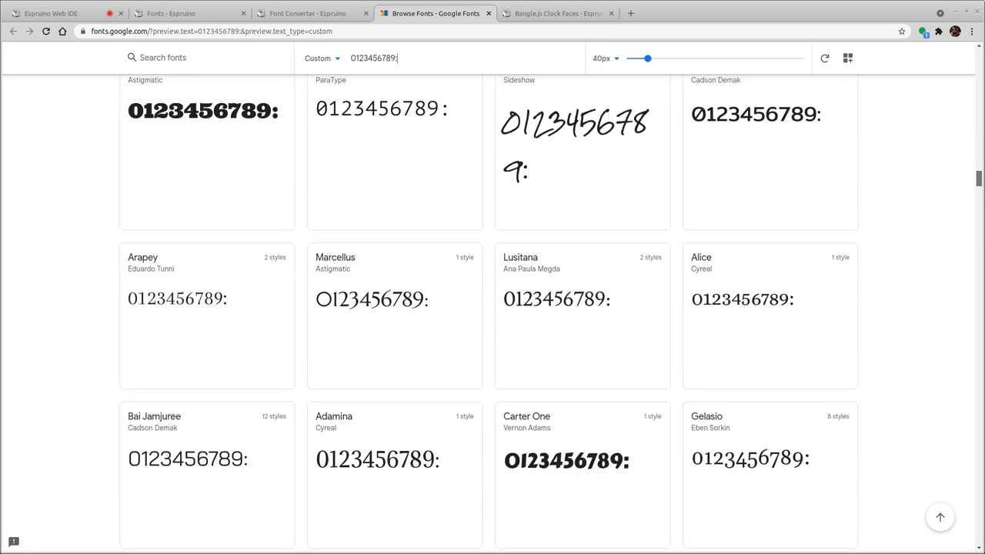
scroll(down, 3)
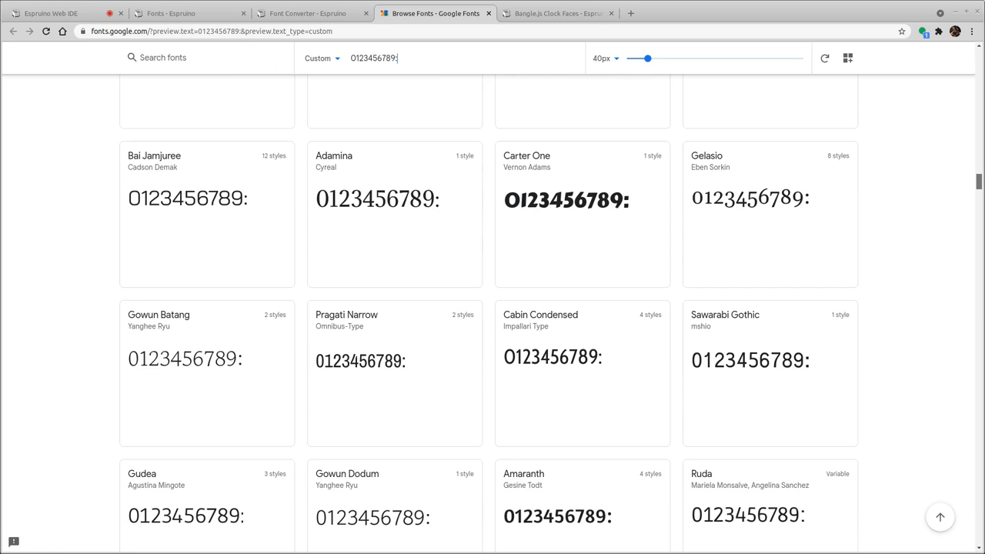
scroll(down, 3)
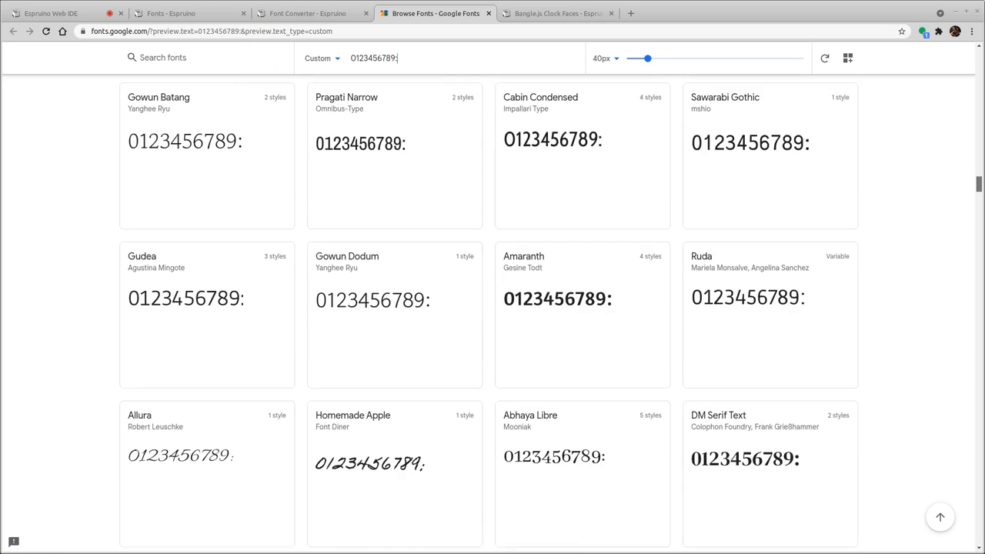
scroll(down, 3)
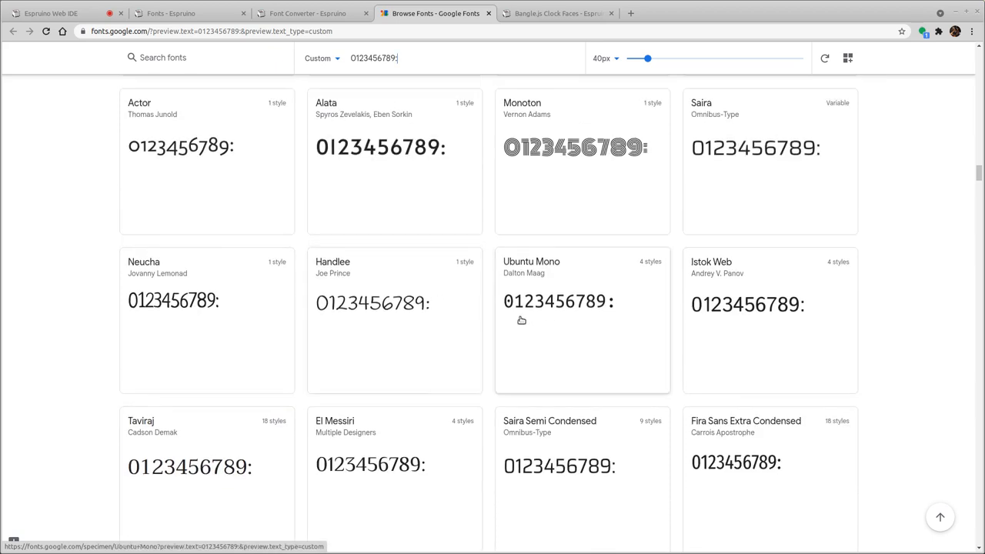
mouse_move(200, 305)
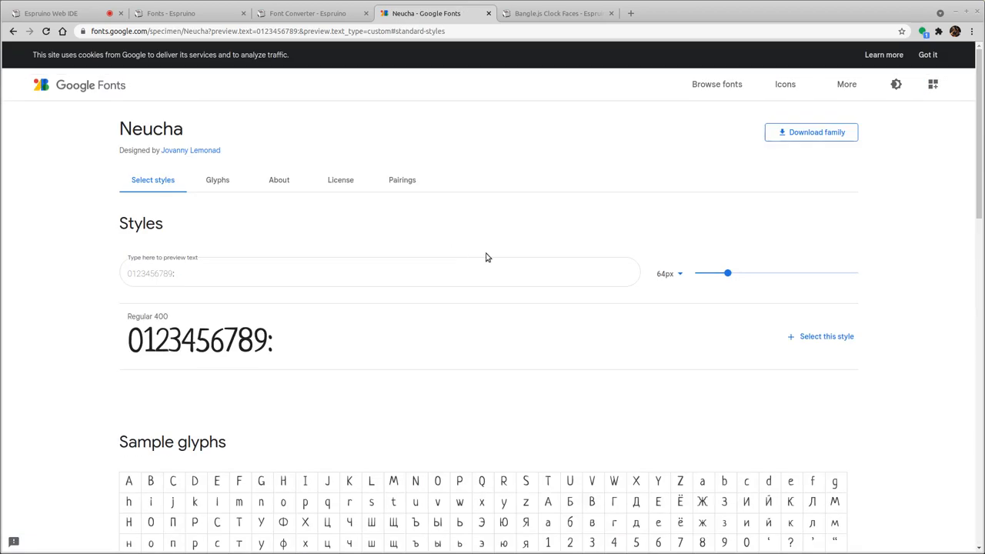
mouse_move(544, 370)
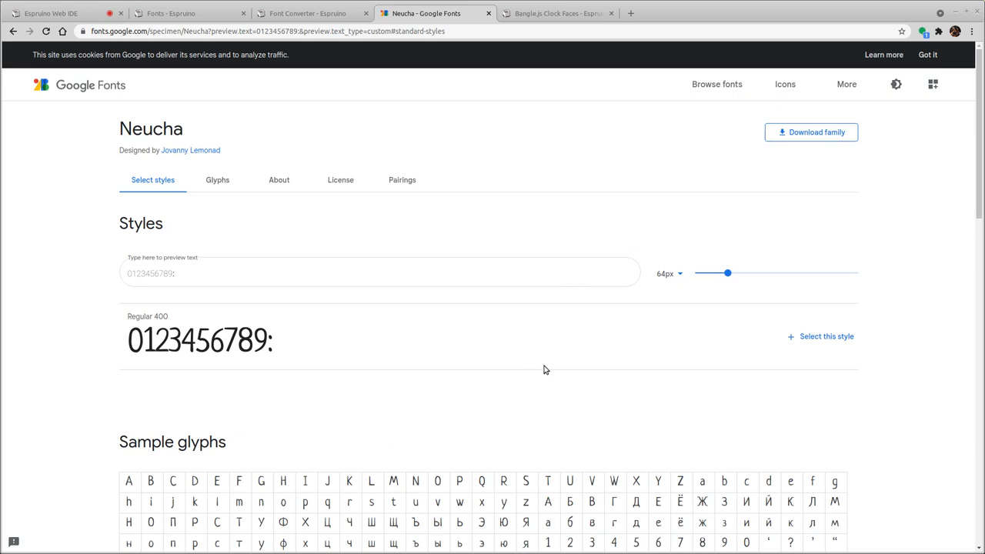
mouse_move(826, 340)
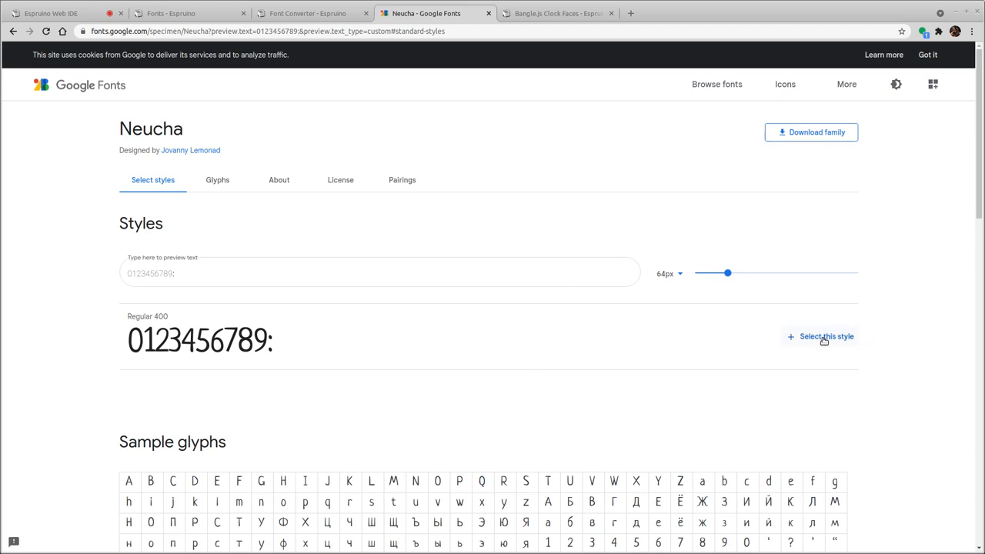
Step: Add Neucha's Regular 400 style to the selected family
click(825, 336)
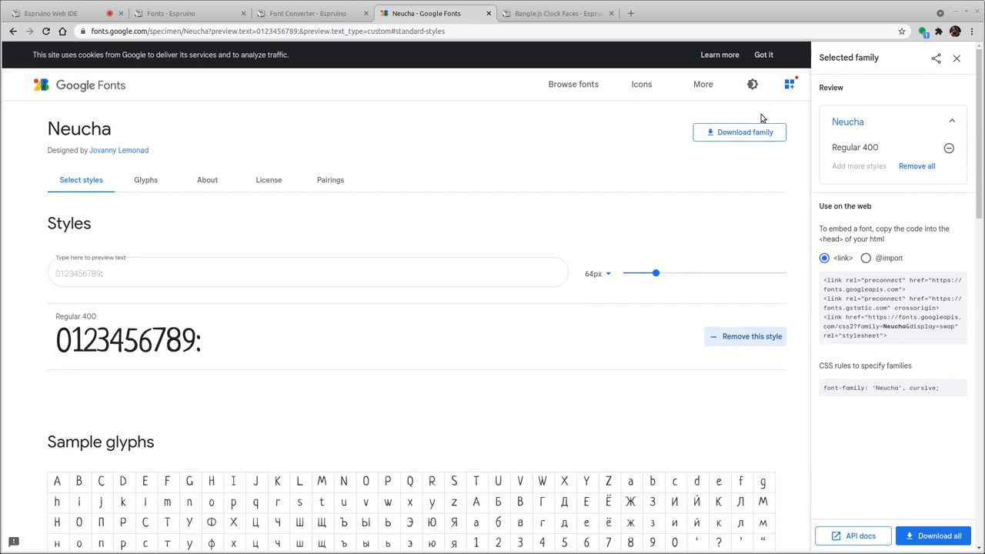
mouse_move(897, 150)
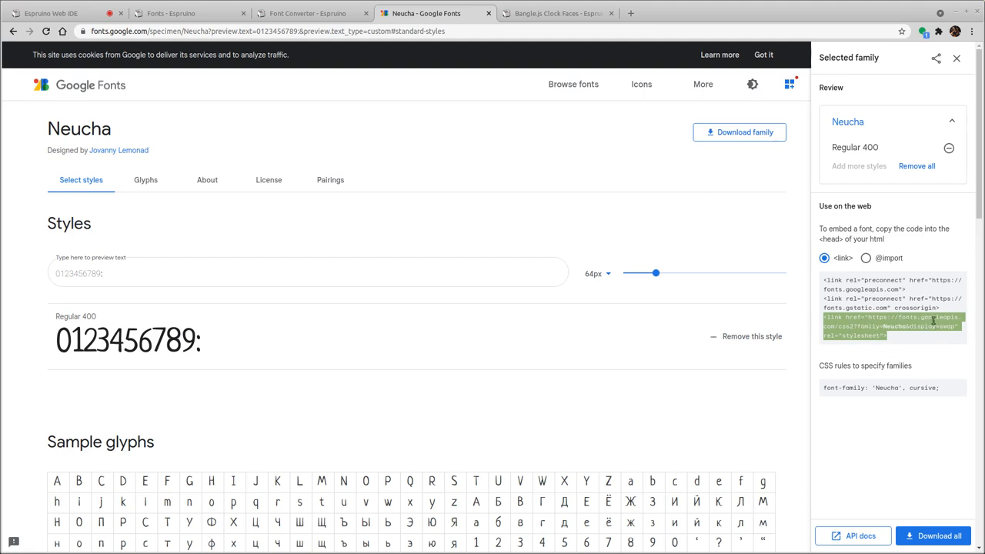
Step: Paste the Neucha stylesheet link into the Font Converter and convert it
click(308, 13)
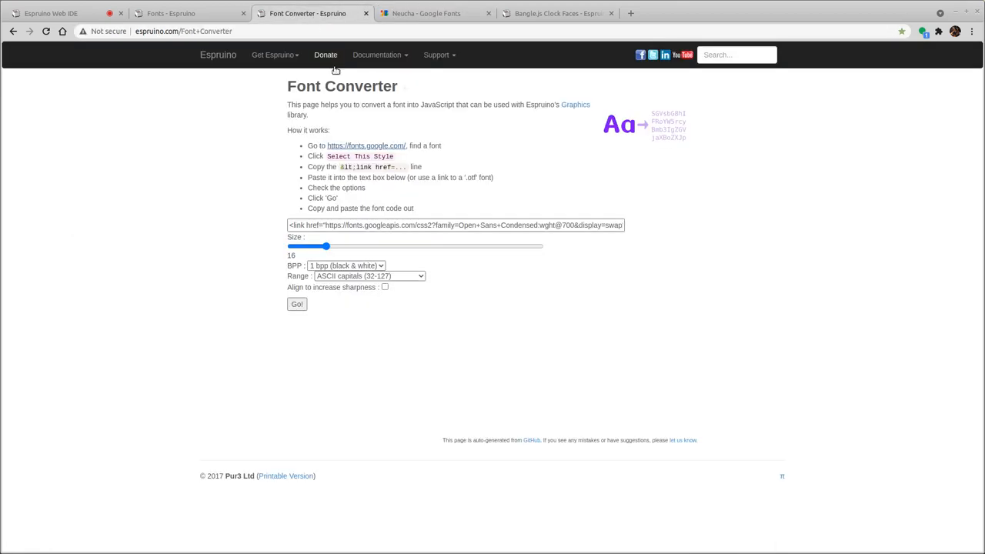
text(<link href="https://fonts.googleapis.com/css2?family=Neucha&display=swap" rel="stylesheet">)
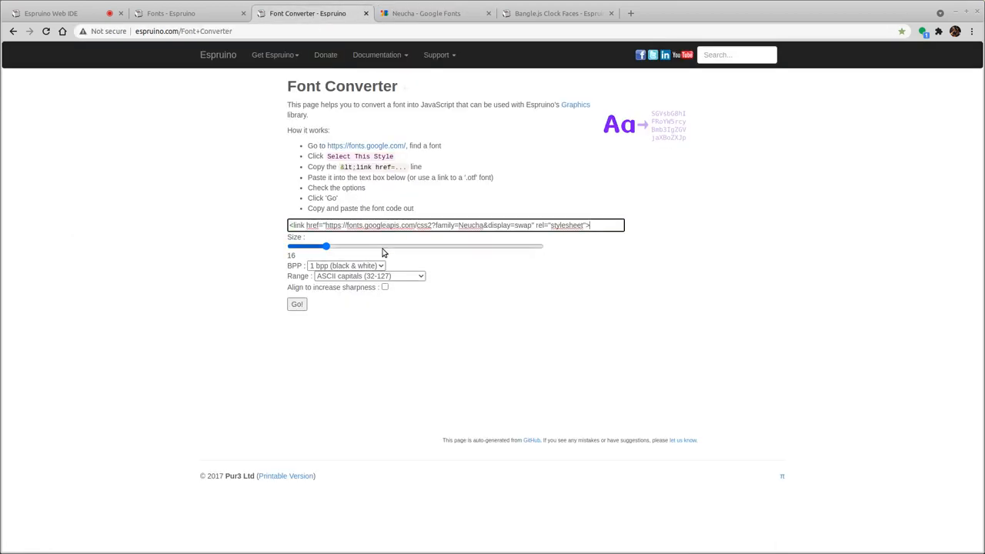
click(296, 303)
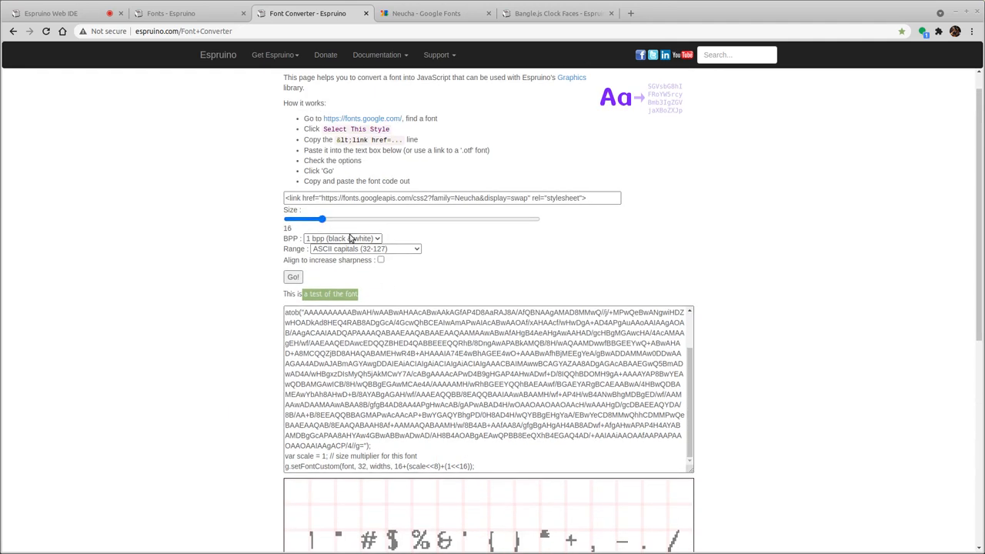
Step: Set Range to Numeric (46-58) and size about 60, checking the clock's time font size
scroll(down, 3)
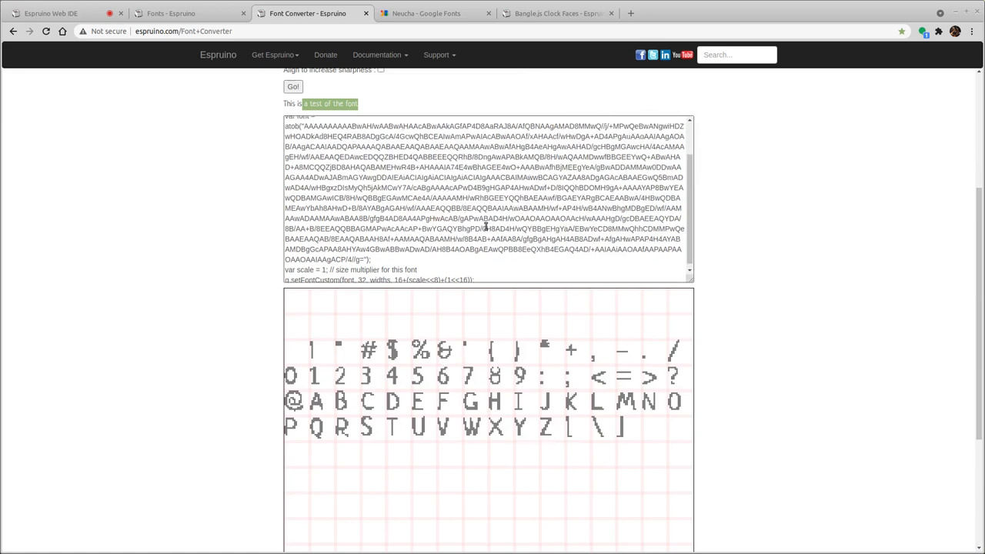
click(365, 167)
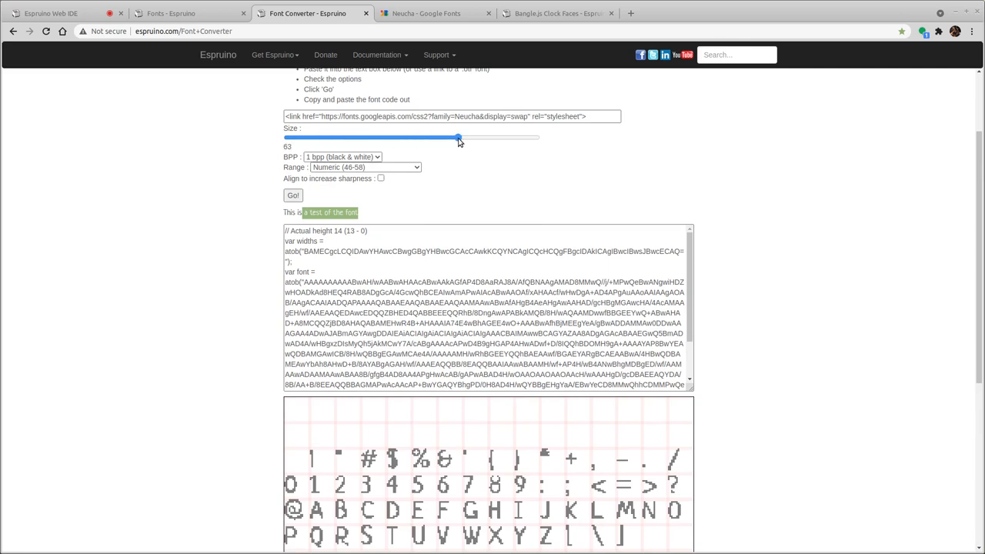
drag(459, 138, 450, 138)
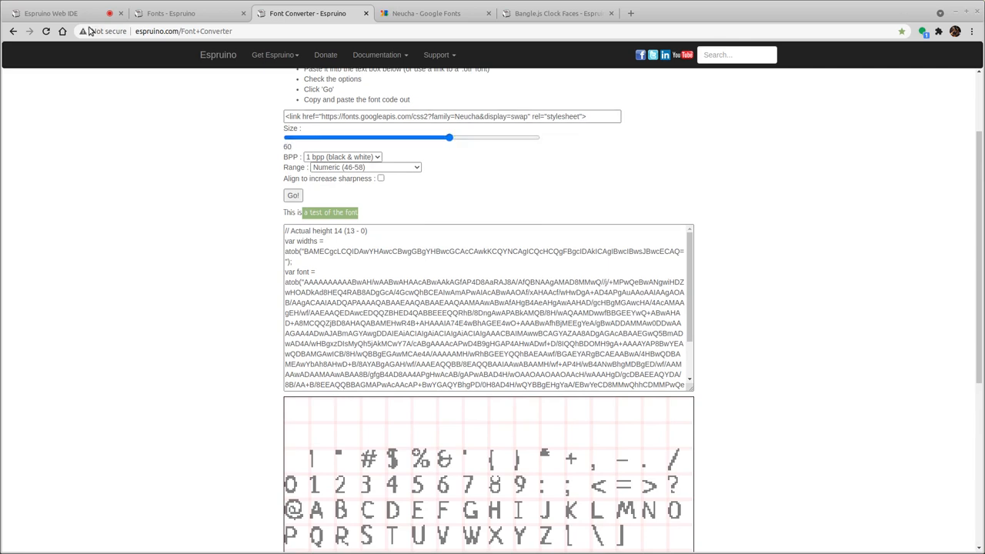
click(51, 13)
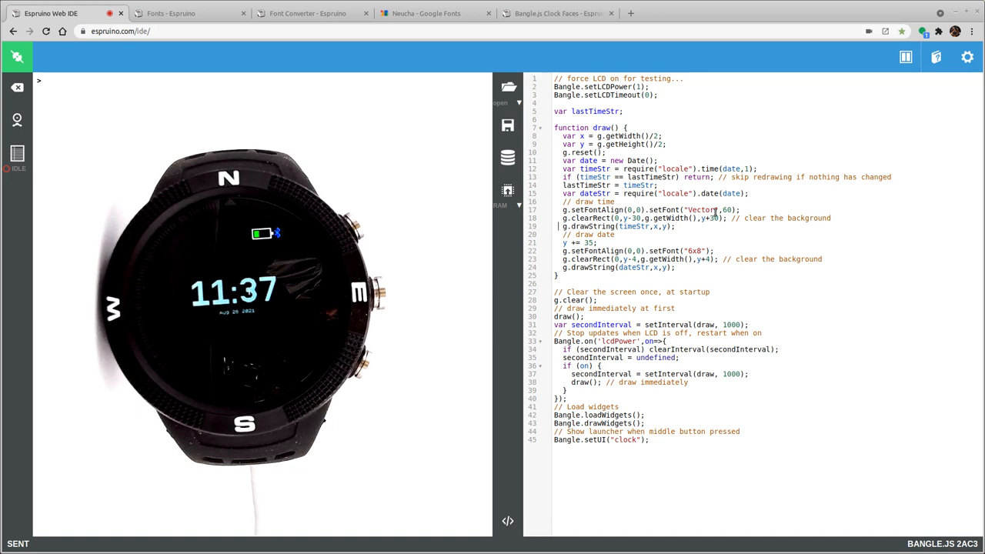
click(307, 13)
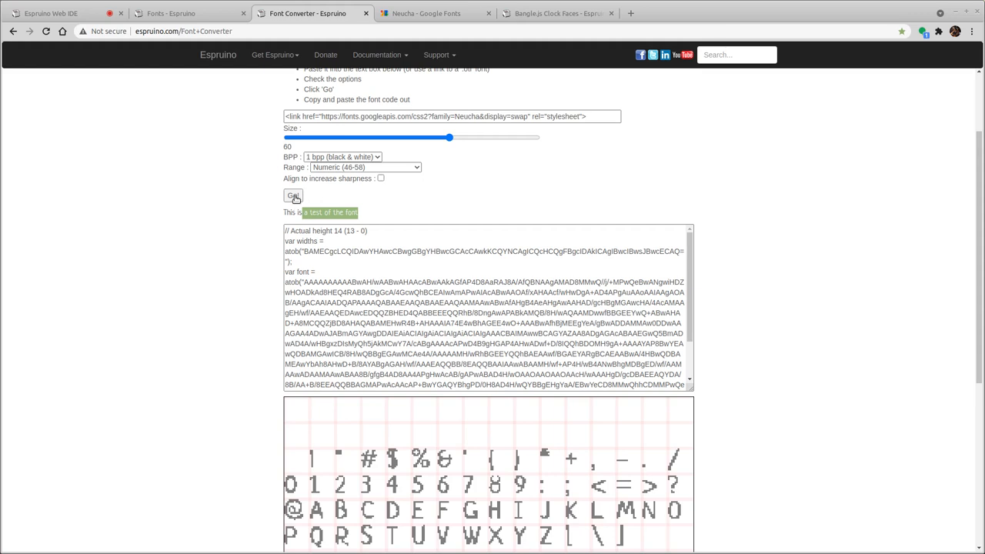
Step: Generate the Neucha numerals, raise the size to 72, and scroll to the generated code
click(292, 194)
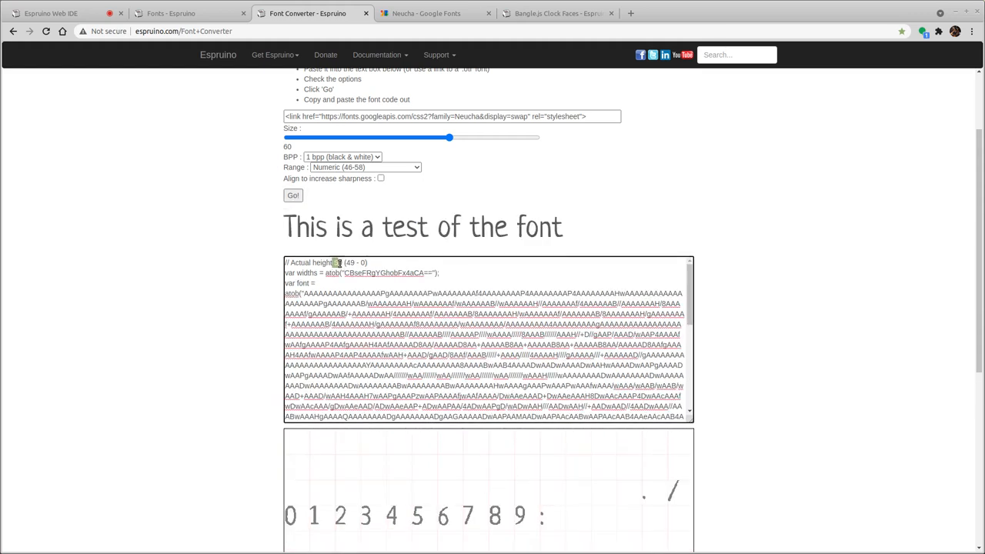
scroll(down, 3)
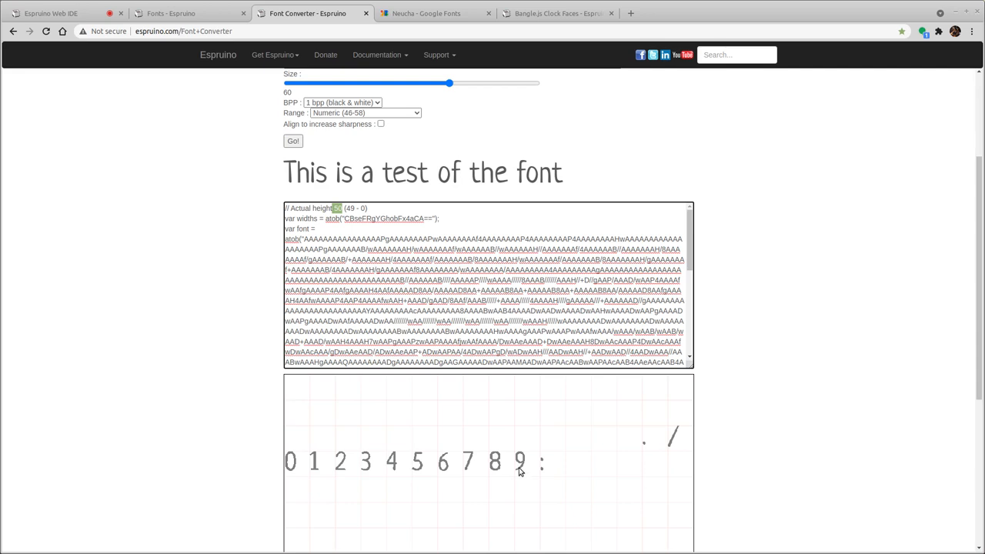
mouse_move(523, 481)
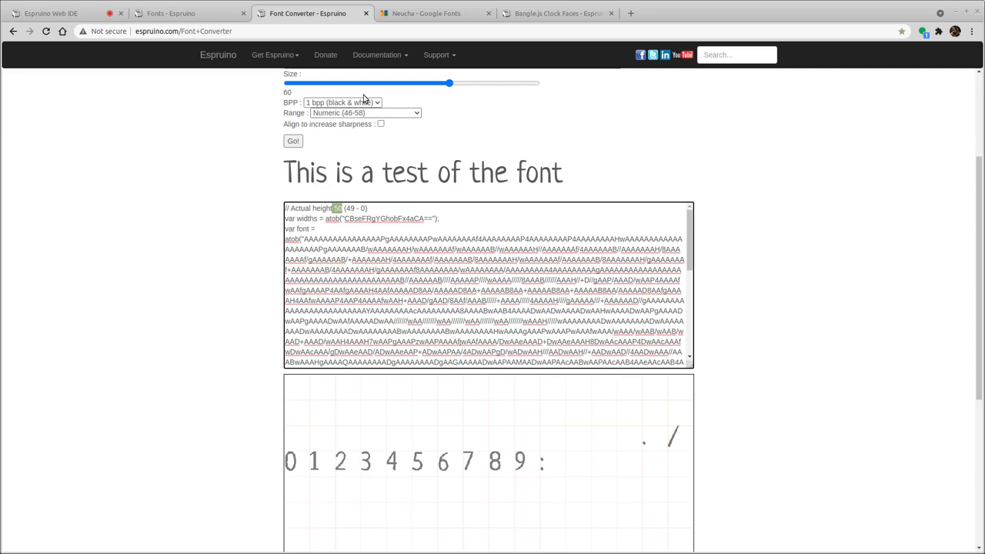
drag(450, 82, 477, 82)
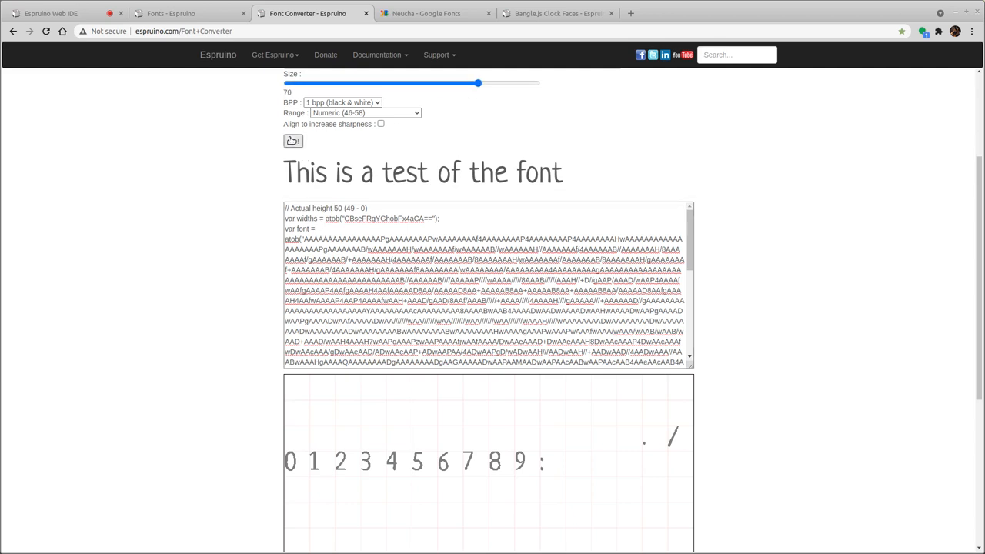
drag(477, 82, 484, 82)
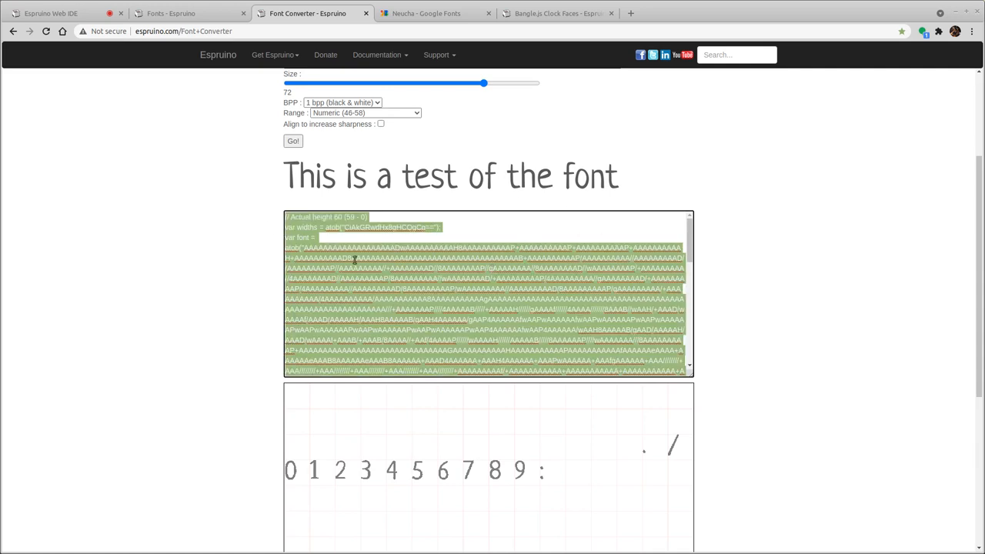
mouse_move(358, 239)
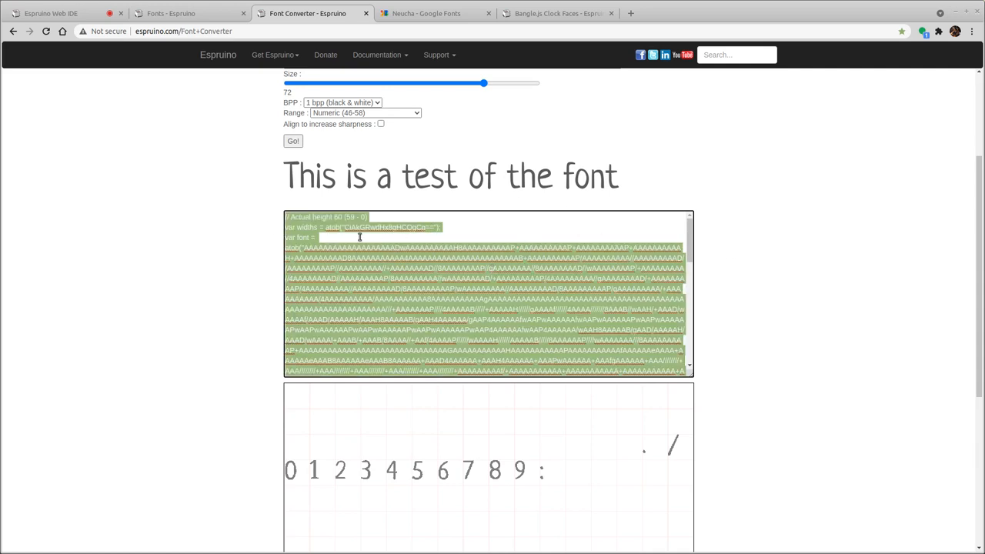
scroll(down, 3)
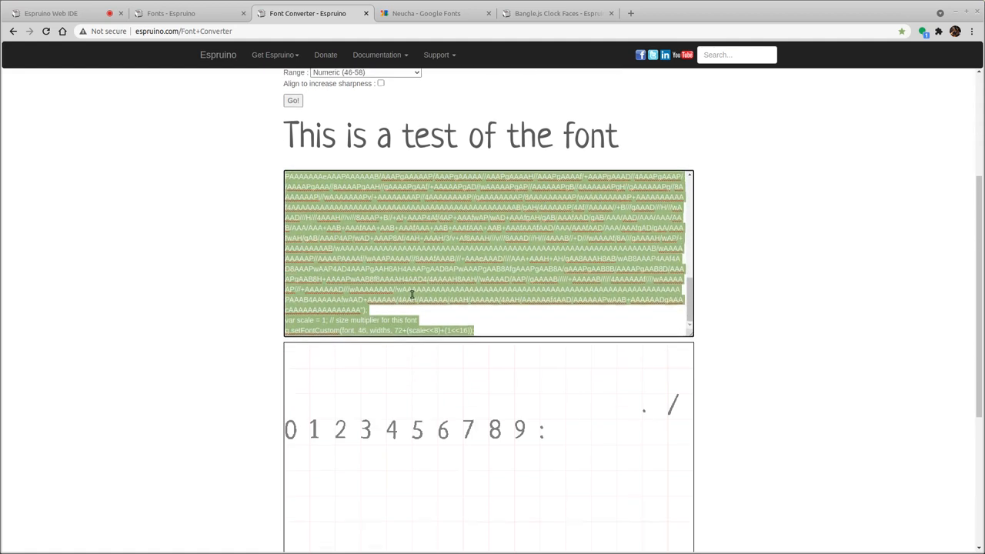
scroll(down, 3)
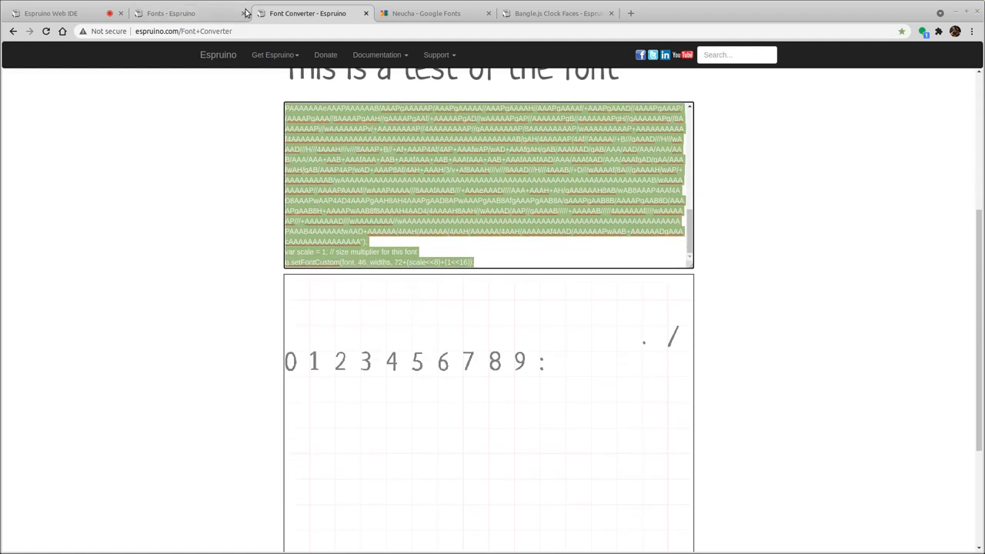
Step: Type 'Graphics.prototype.setFontNeucha = function() {' above the clock code to hold the font data
click(50, 13)
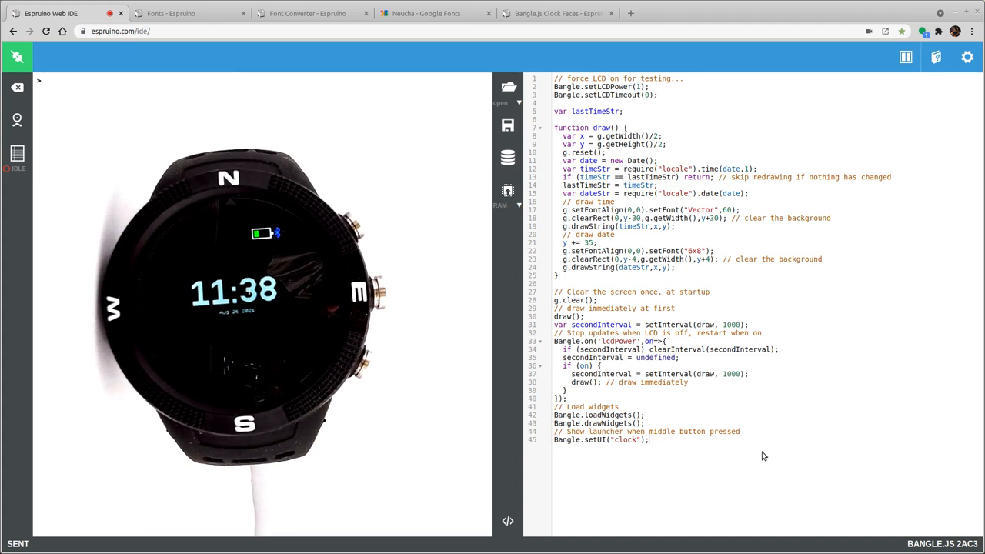
text(Gra)
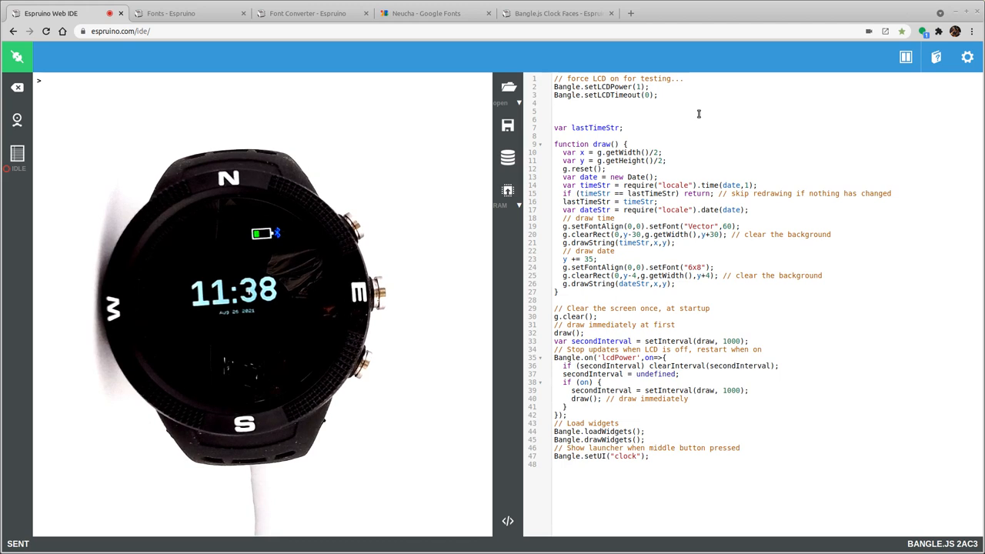
text(Graphics.or)
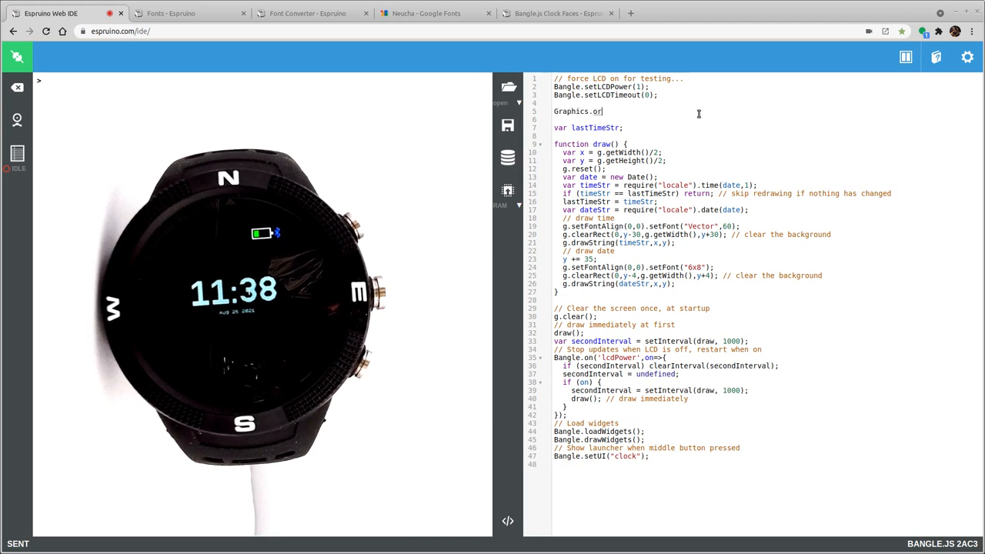
text(prototype.)
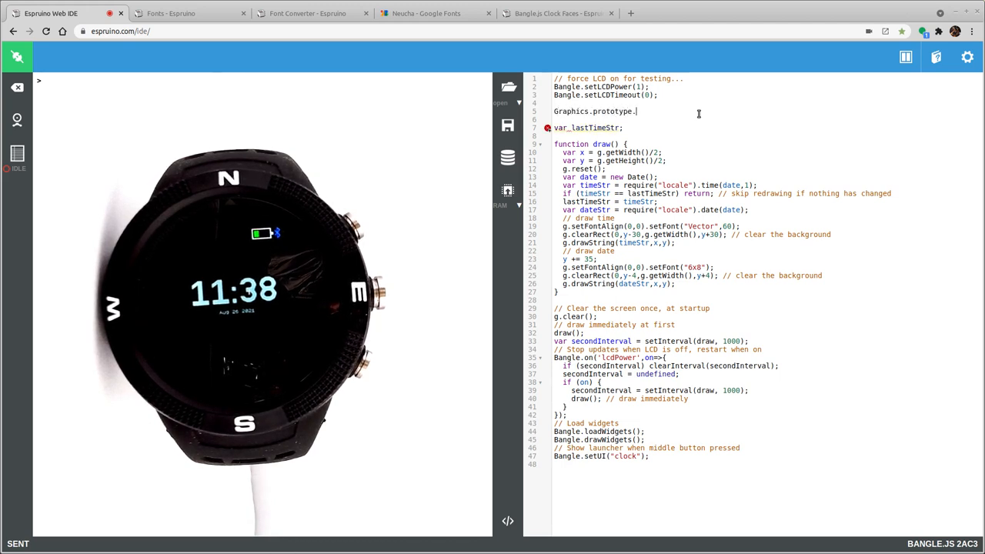
text(setFont)
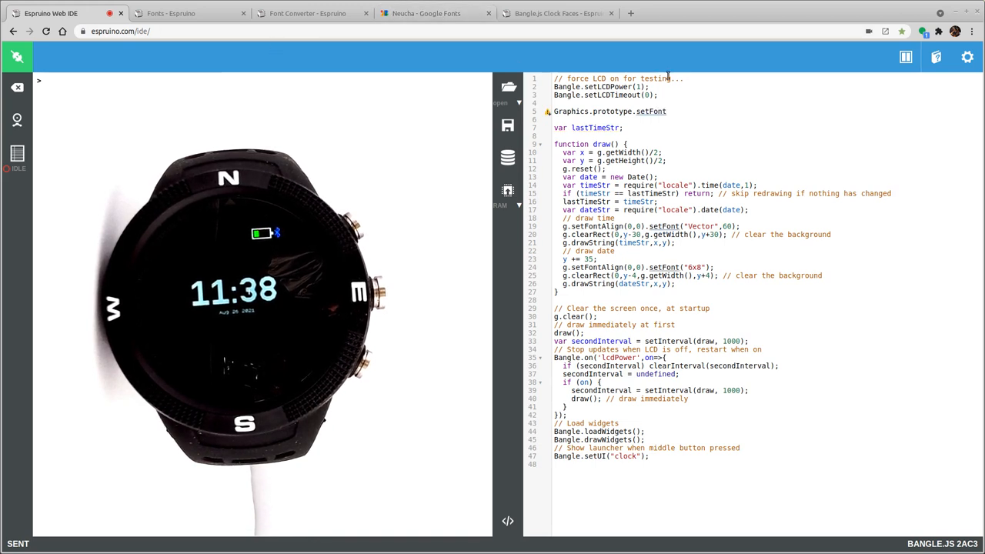
text(Neuc)
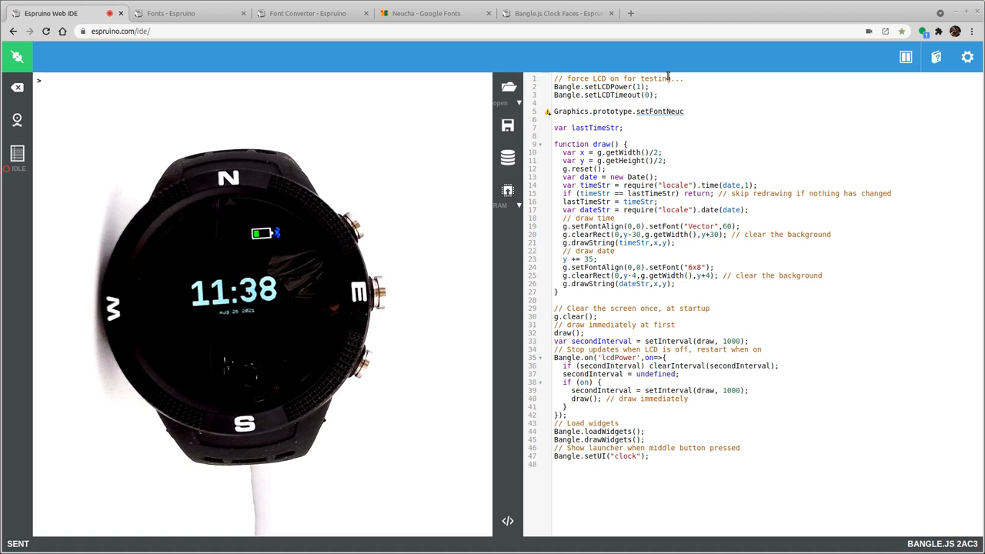
text(=)
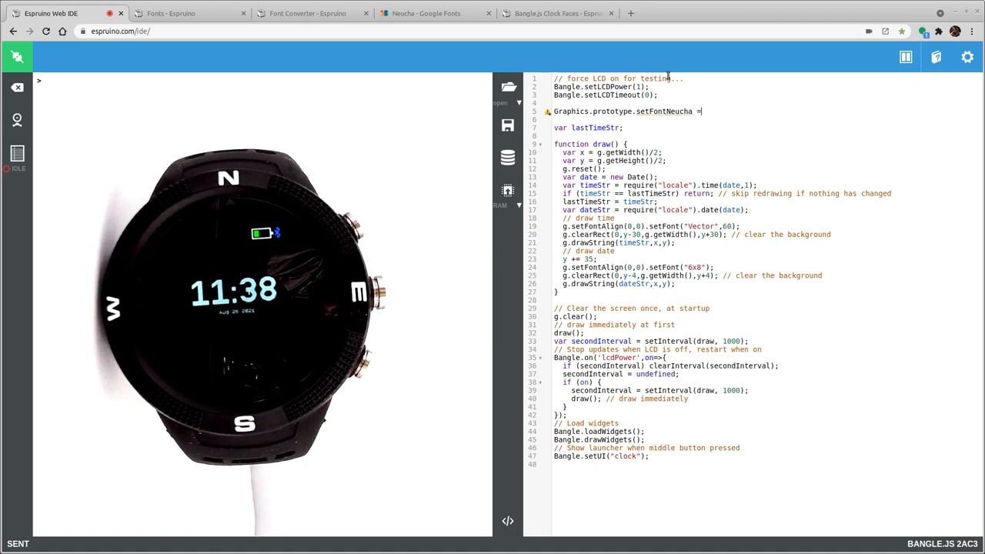
text(function() {)
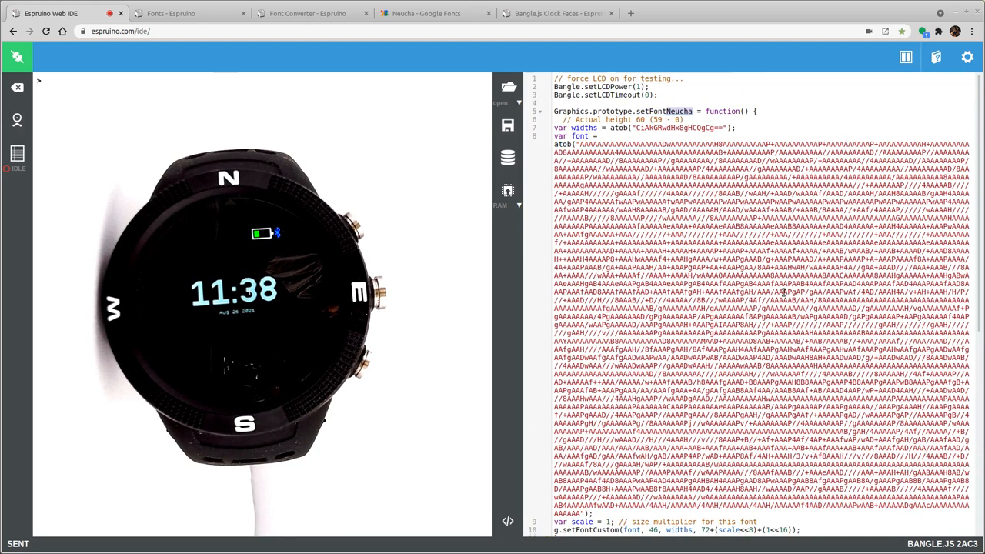
Step: Scroll down to draw(), where the time font changes from Vector 60 to Neucha
scroll(down, 3)
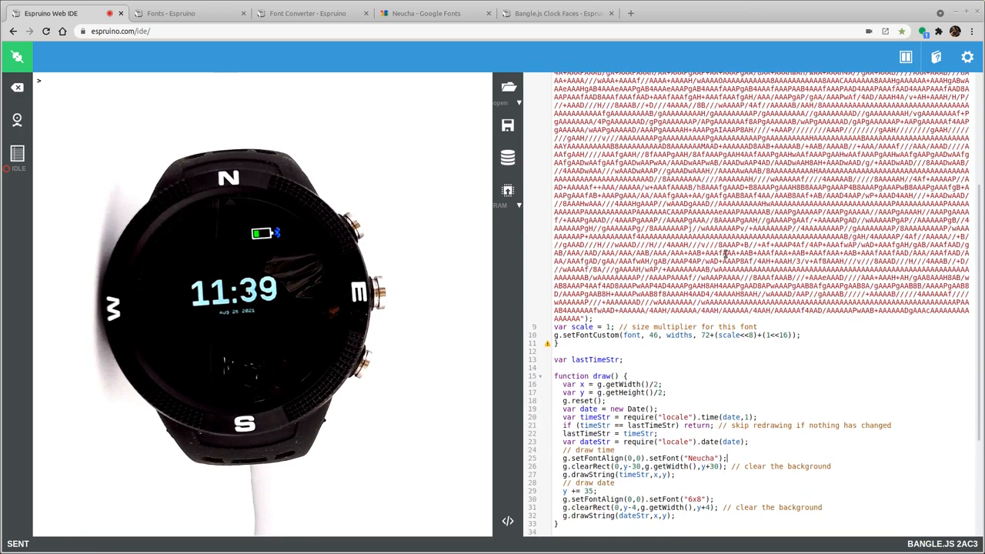
scroll(down, 3)
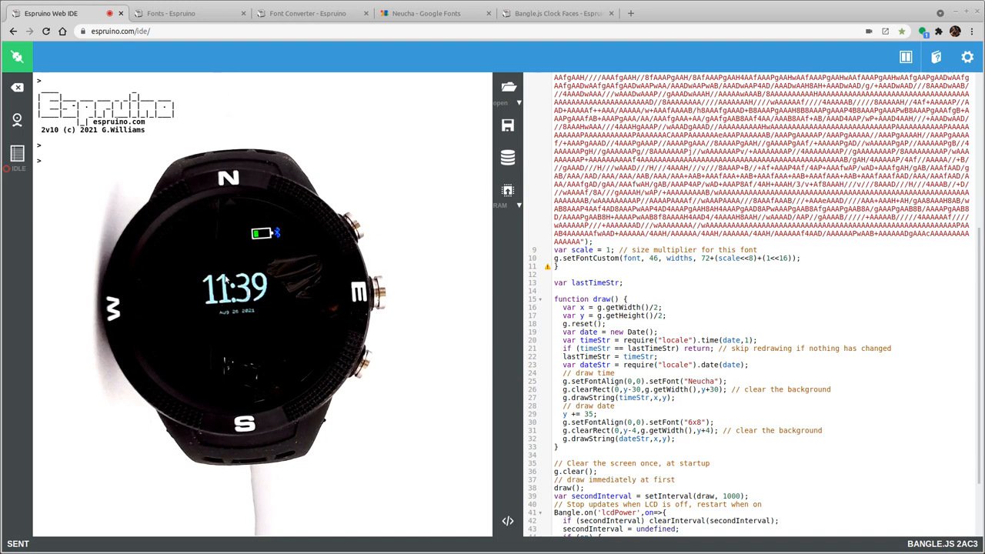
mouse_move(285, 301)
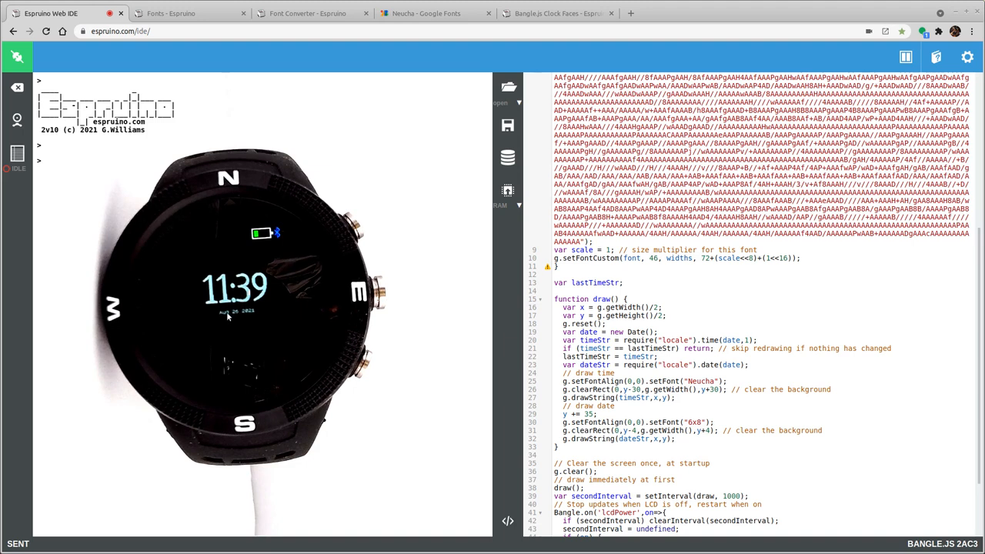
mouse_move(267, 337)
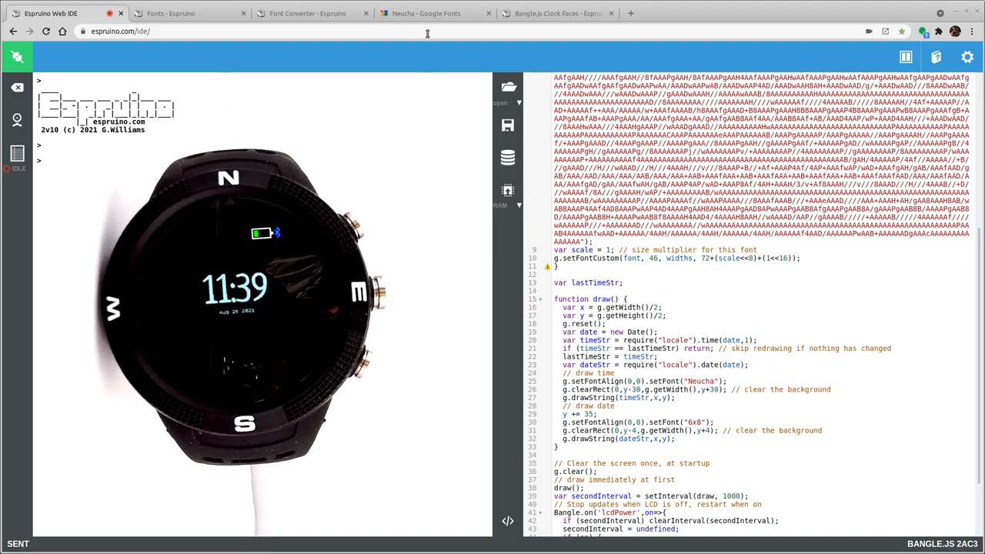
Step: Shrink the Neucha font size from 72 to 16 and switch to the ASCII (32-127) range
click(307, 13)
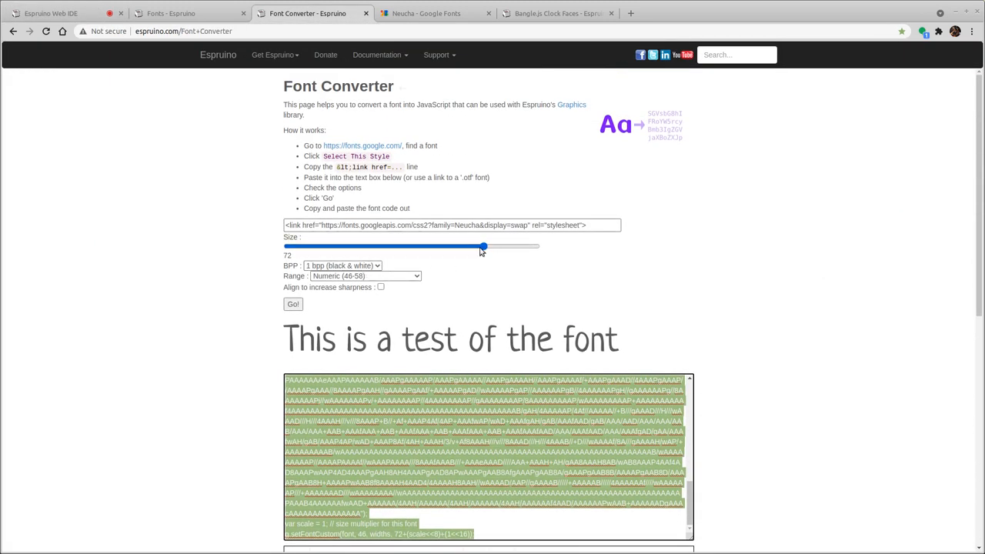
drag(482, 246, 324, 246)
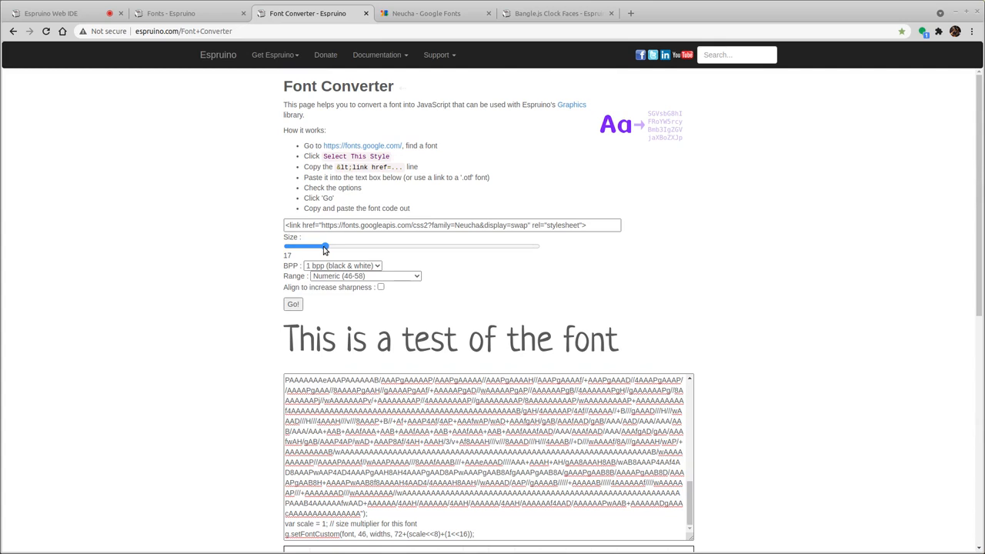
drag(326, 247, 323, 247)
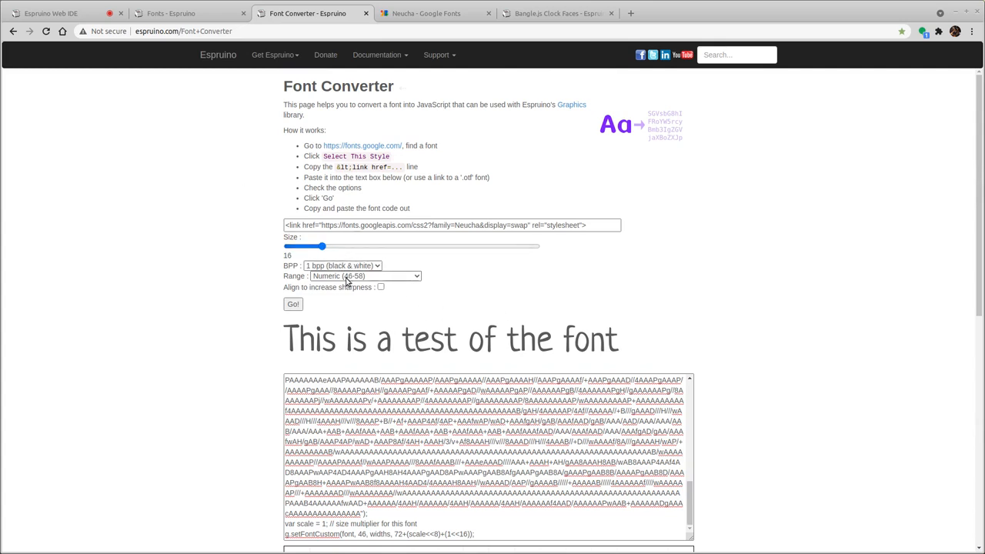
click(366, 275)
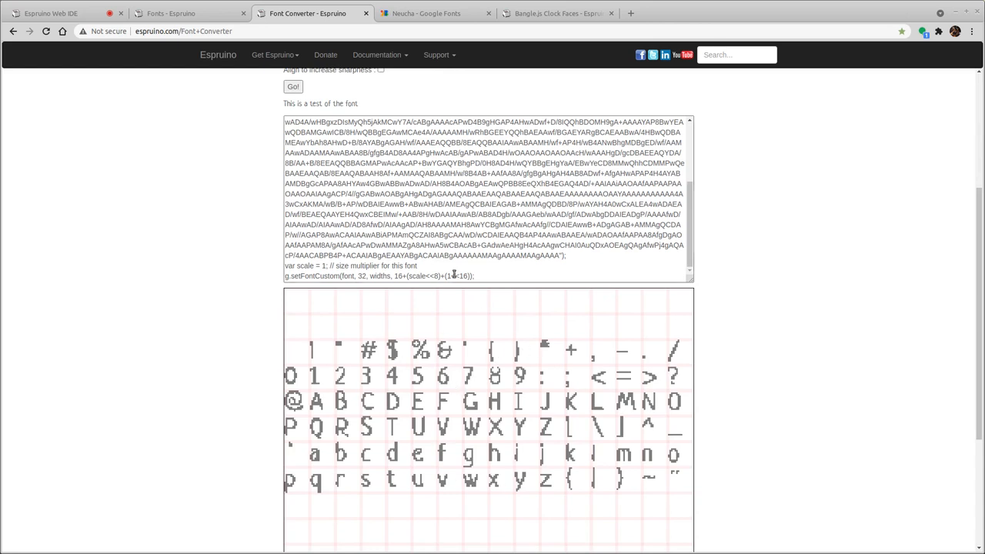
scroll(down, 3)
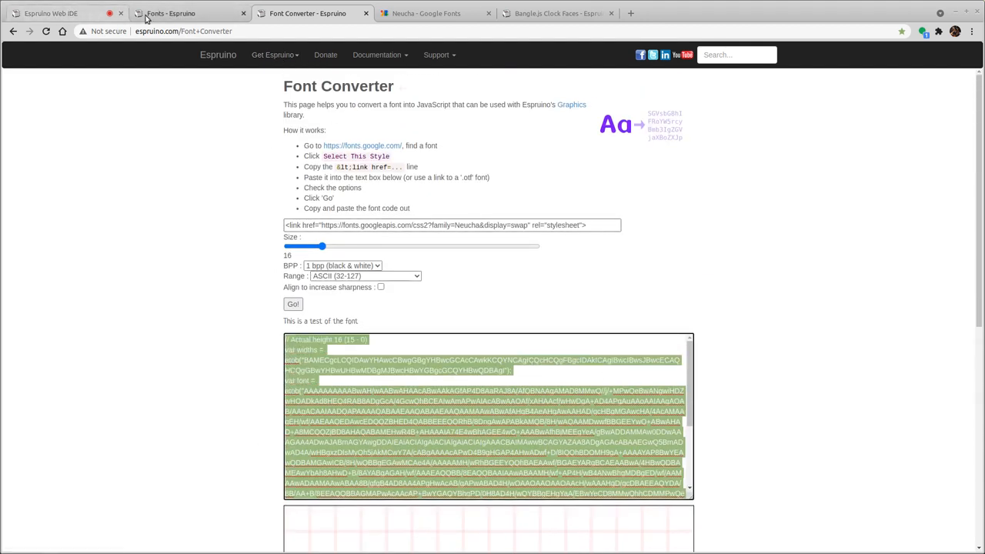
Step: Paste Graphics.prototype.setFontNeuchaSmall into the clock code for the date, then view the Clock Faces tutorial
click(50, 13)
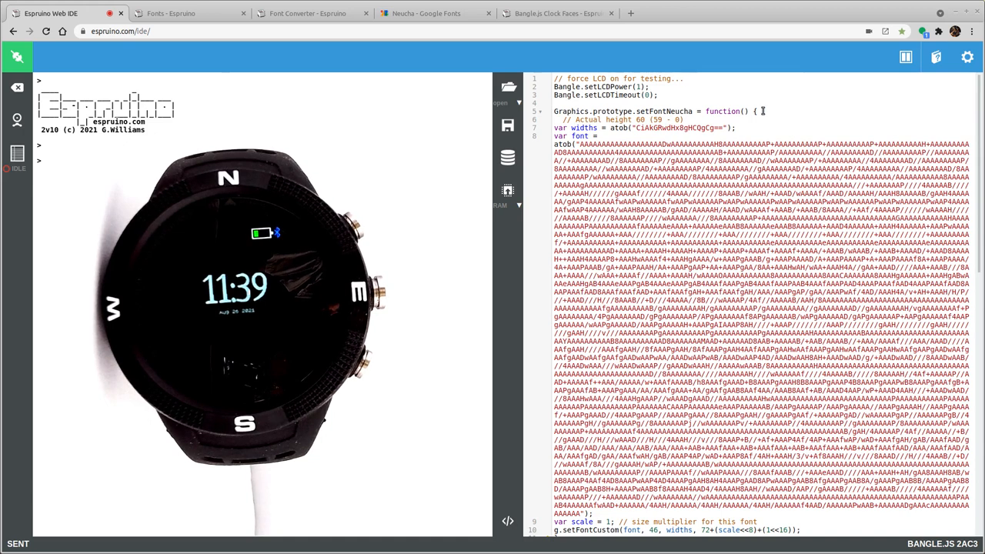
scroll(down, 3)
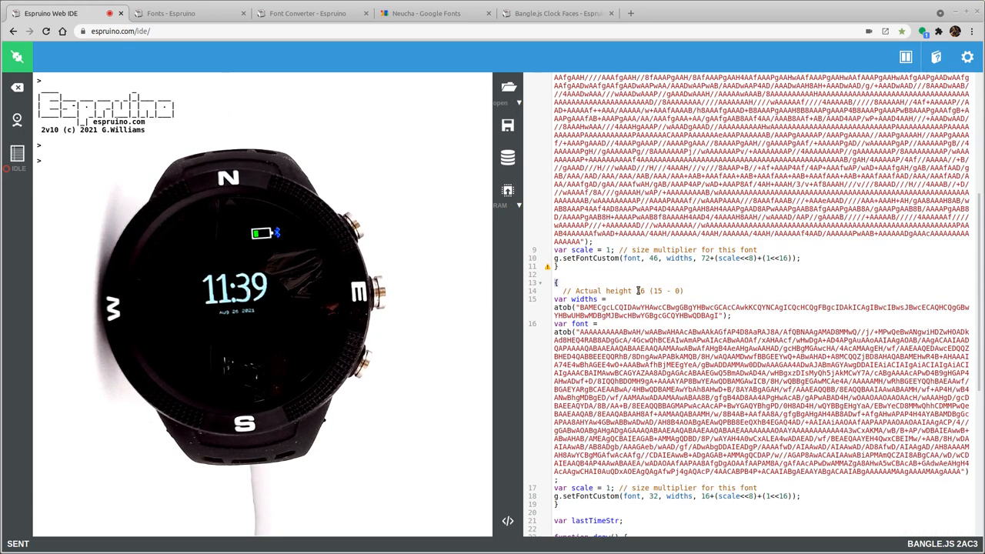
text(Graphics.prototype.setFontNeuchaSmall = function() {)
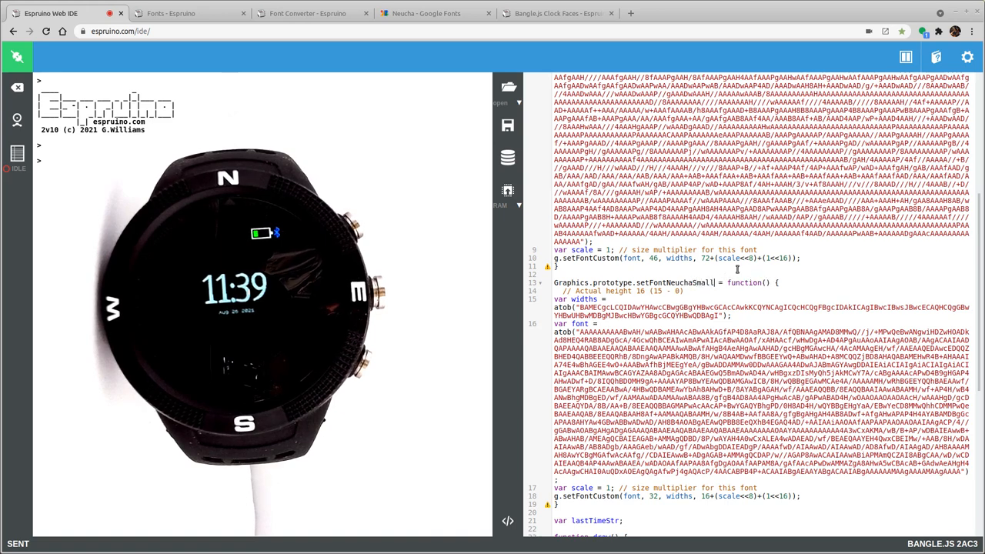
scroll(down, 3)
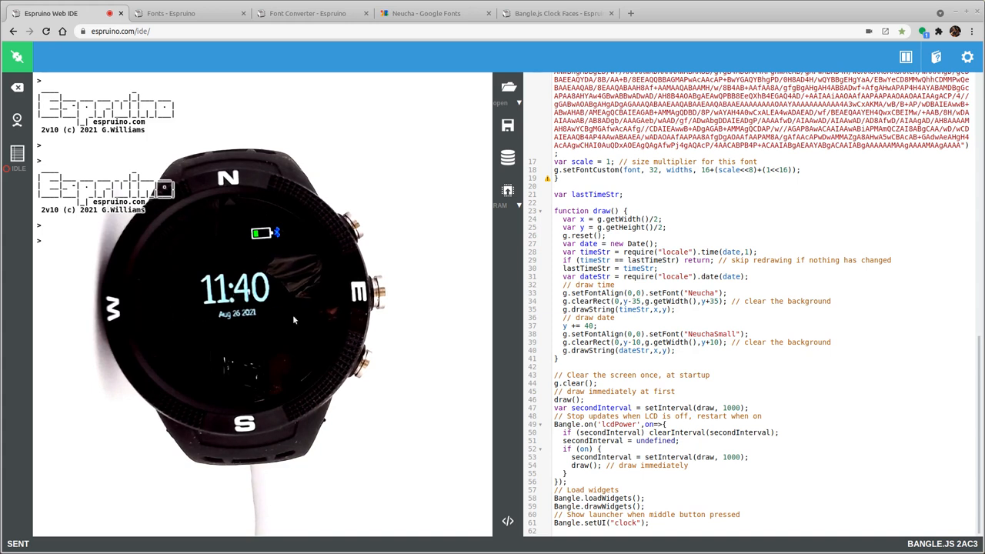
click(558, 13)
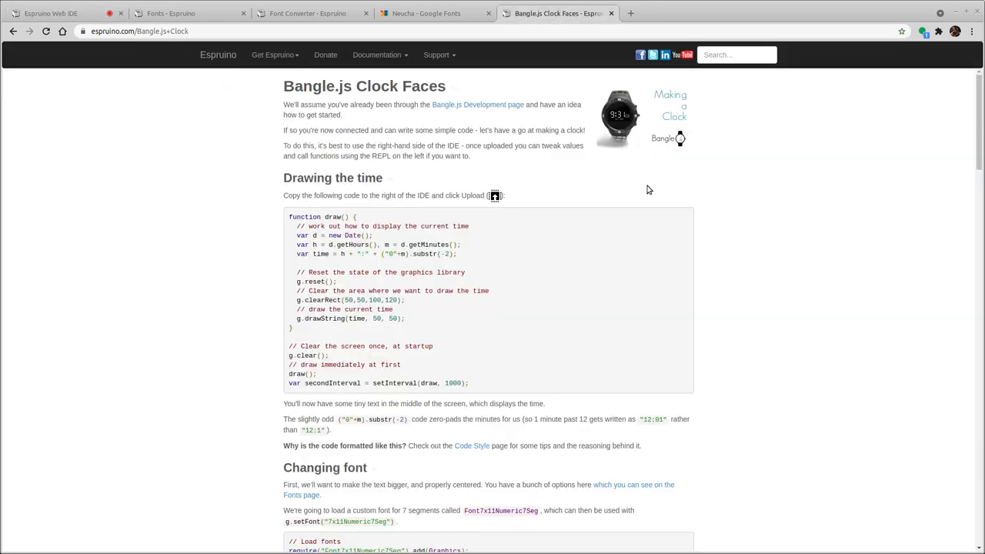
scroll(down, 3)
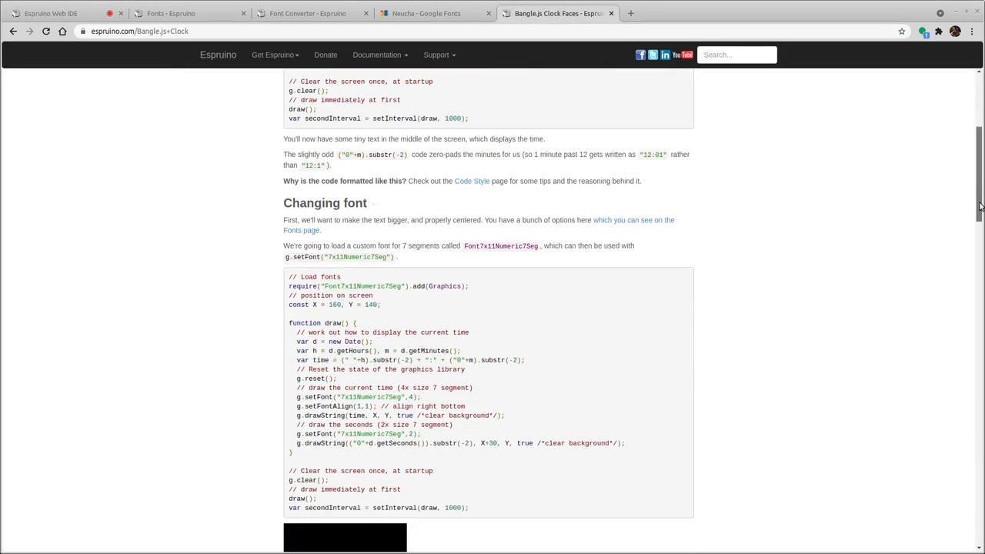